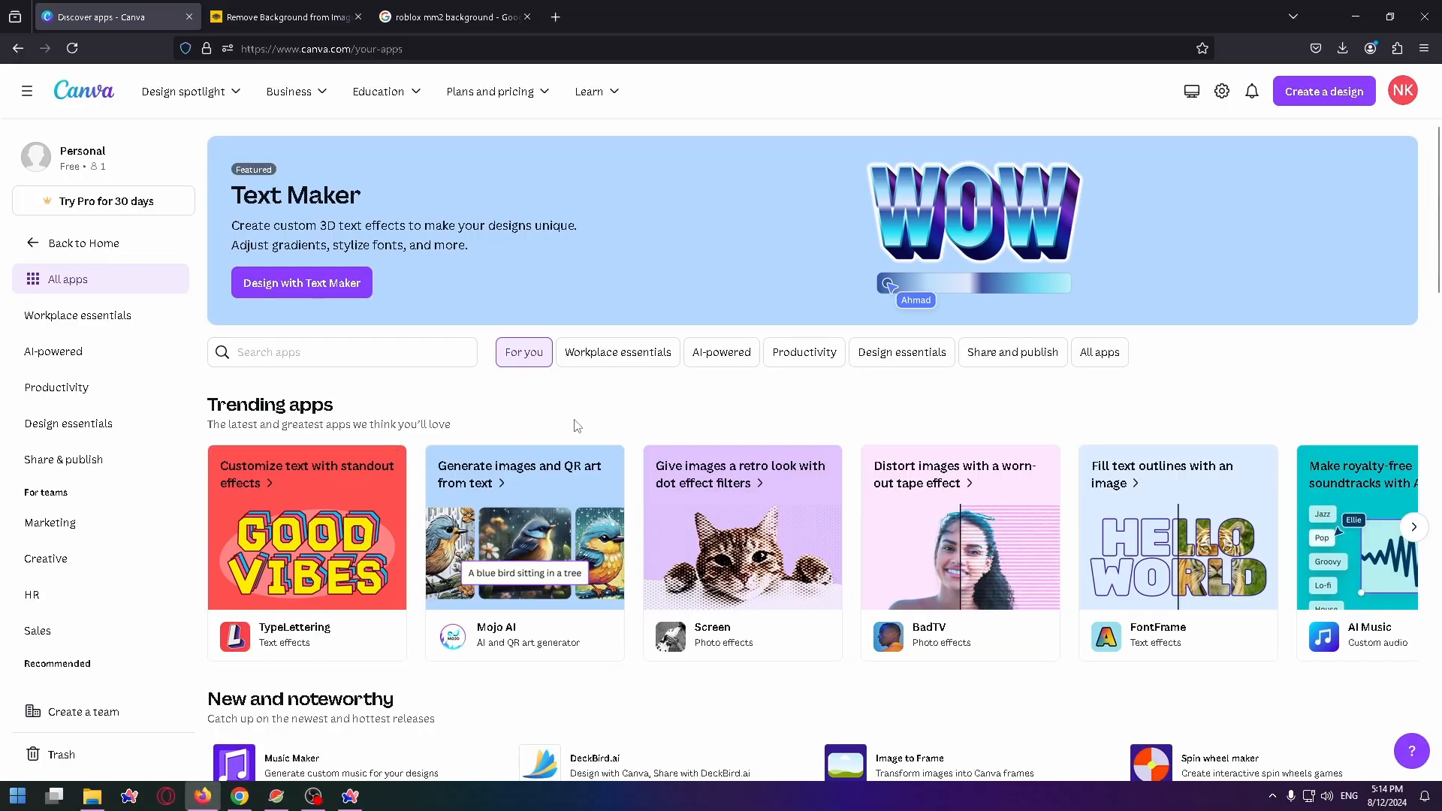
{"action": "mouse_move", "coordinate": [659, 558]}
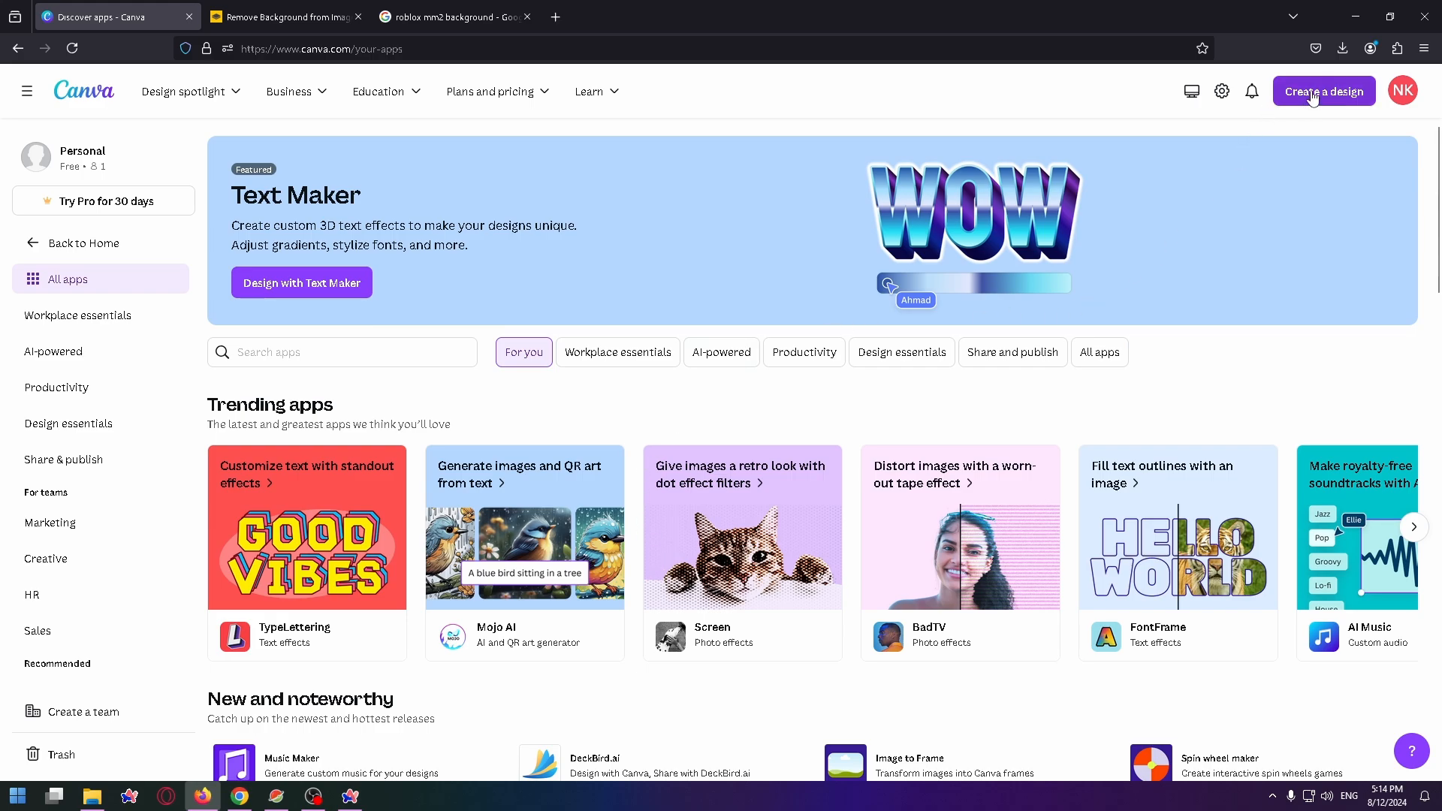
Step: Create a custom-size Canva design of 1920 × 1080 pixels
{"action": "left_click", "coordinate": [1322, 91]}
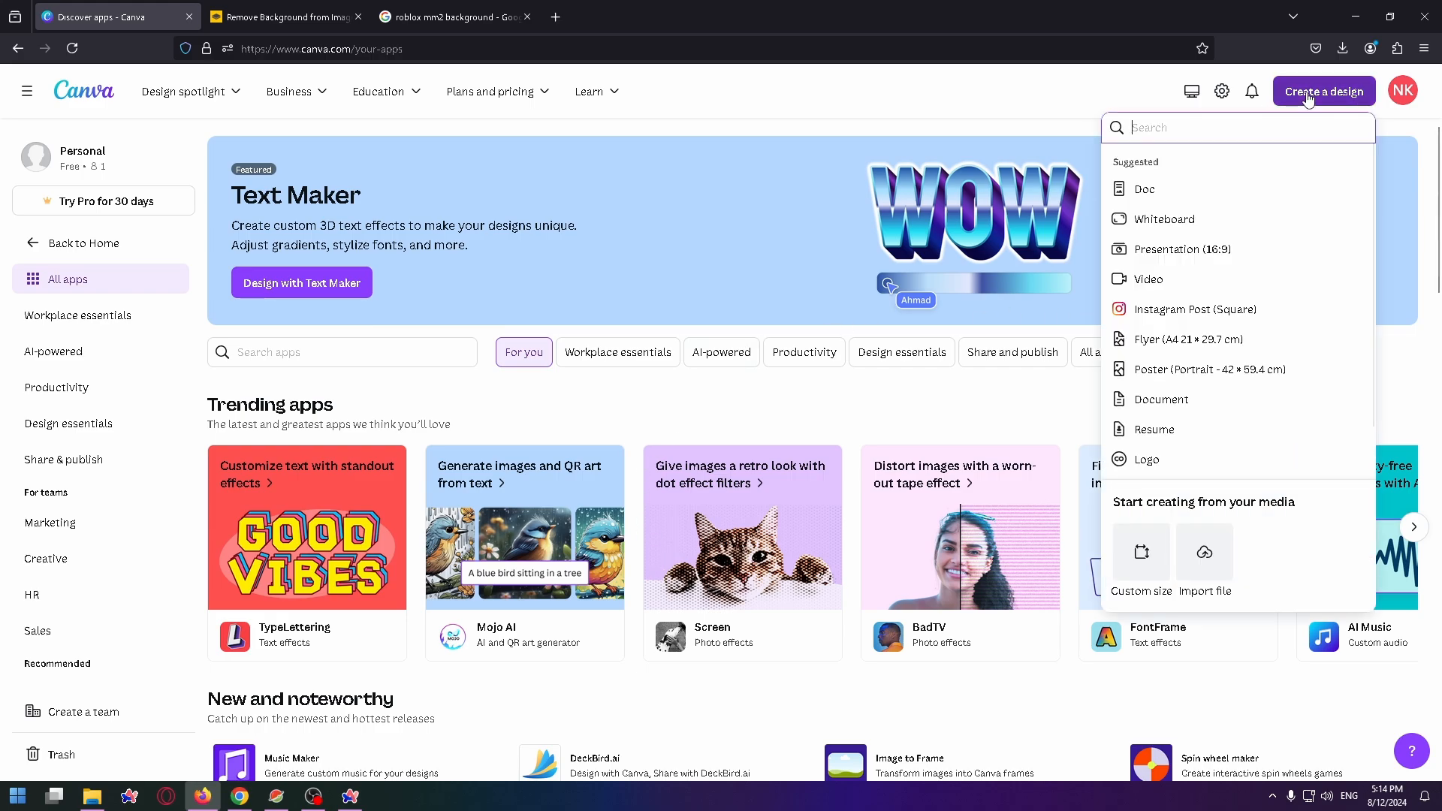
{"action": "mouse_move", "coordinate": [1237, 399]}
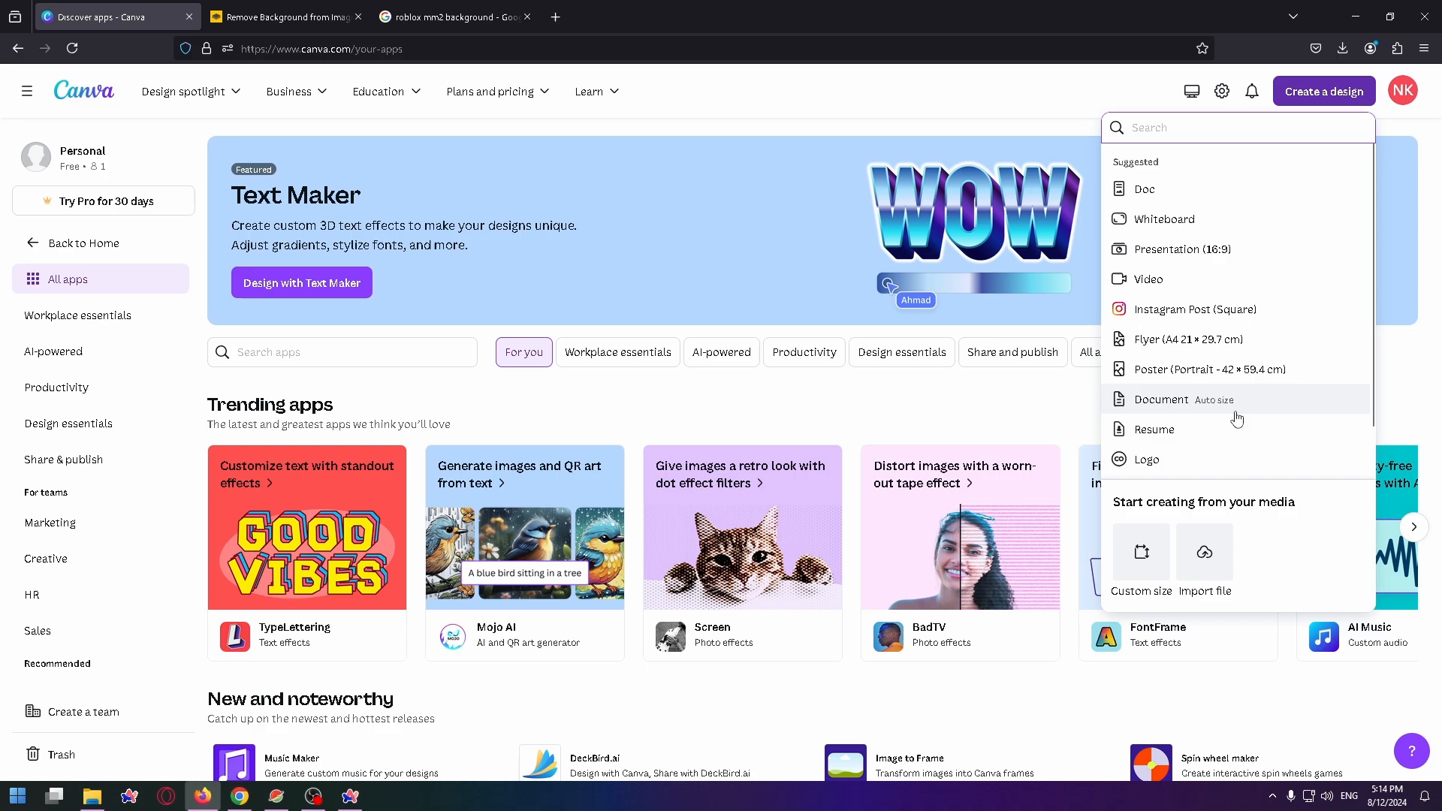
{"action": "left_click", "coordinate": [1140, 559]}
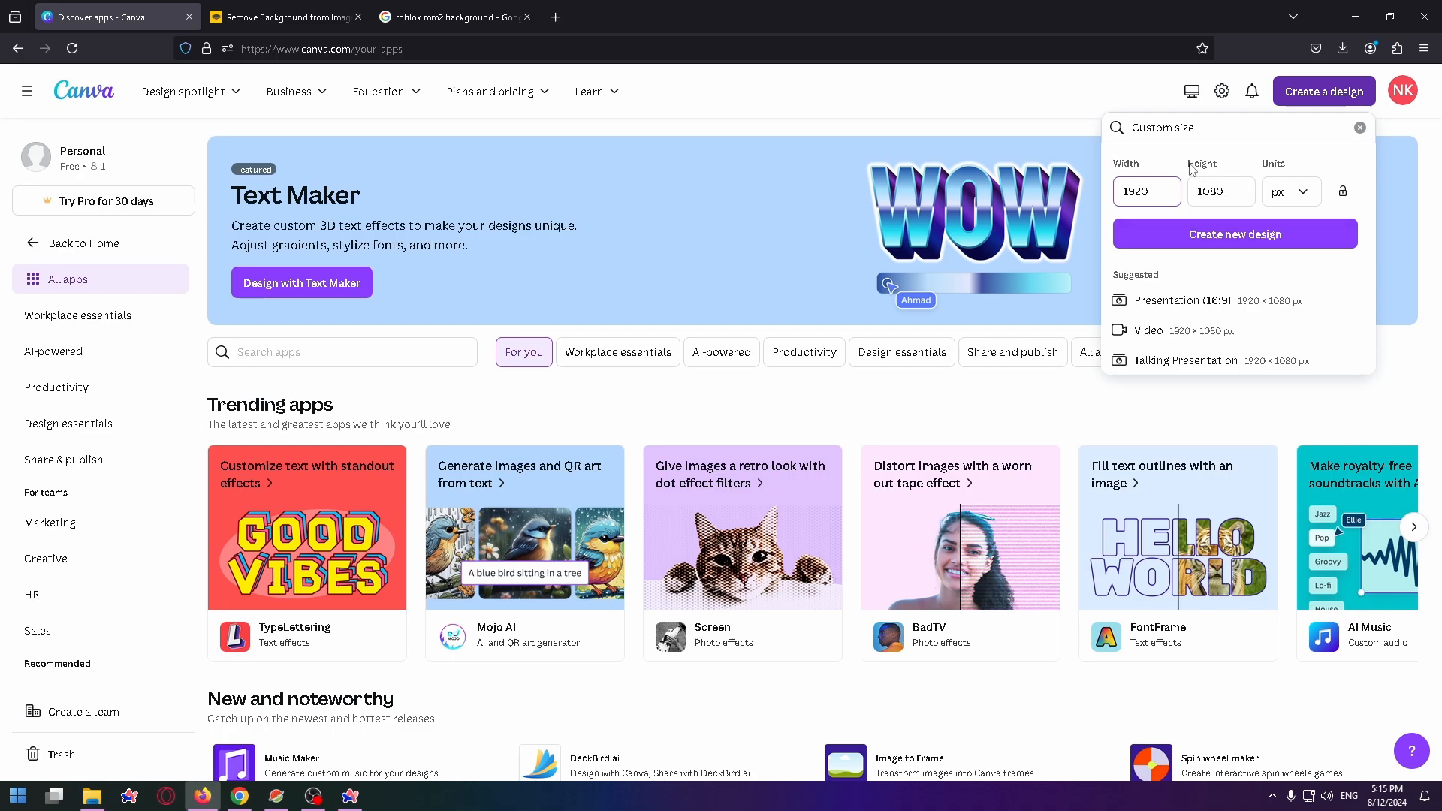
{"action": "left_click", "coordinate": [1291, 191]}
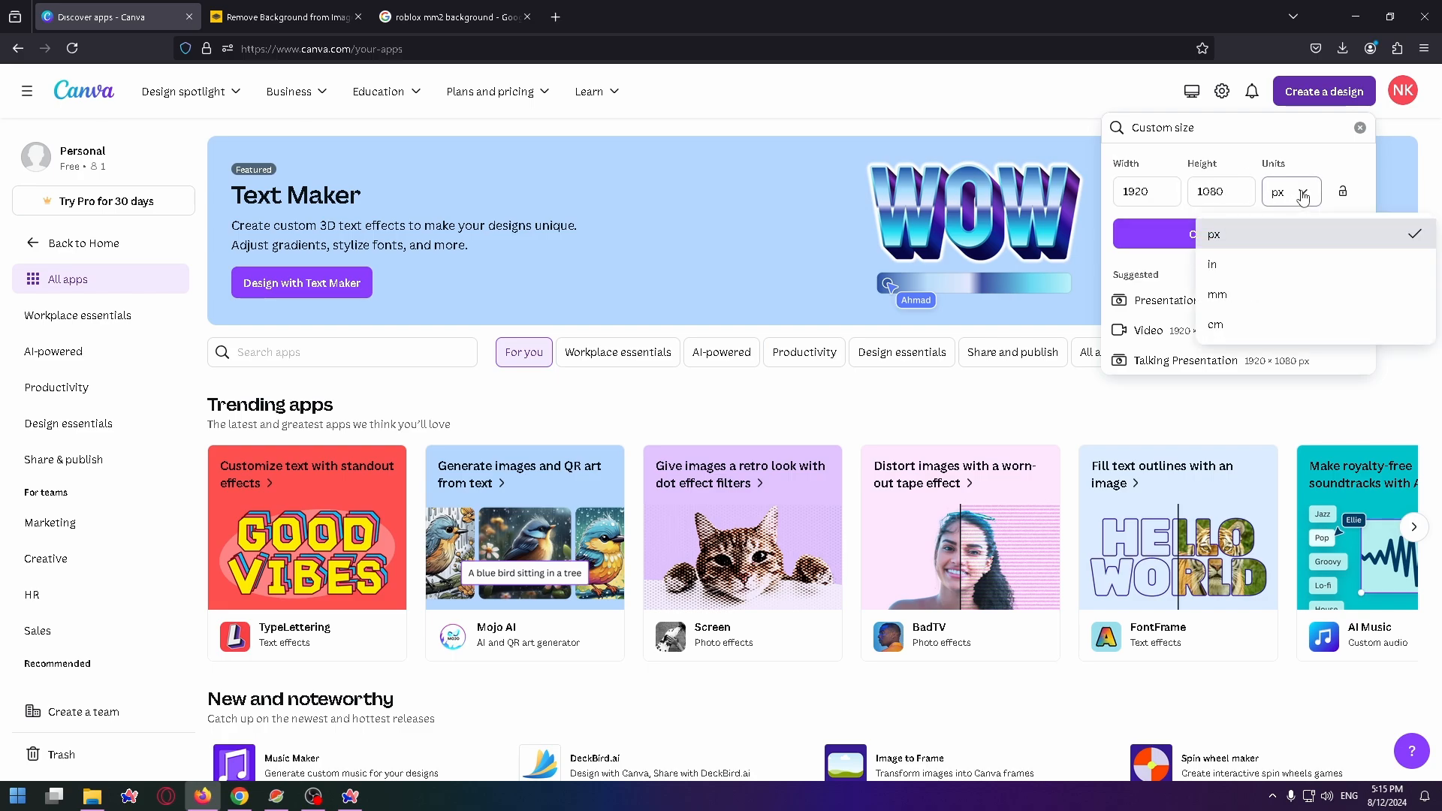
{"action": "left_click", "coordinate": [1214, 235]}
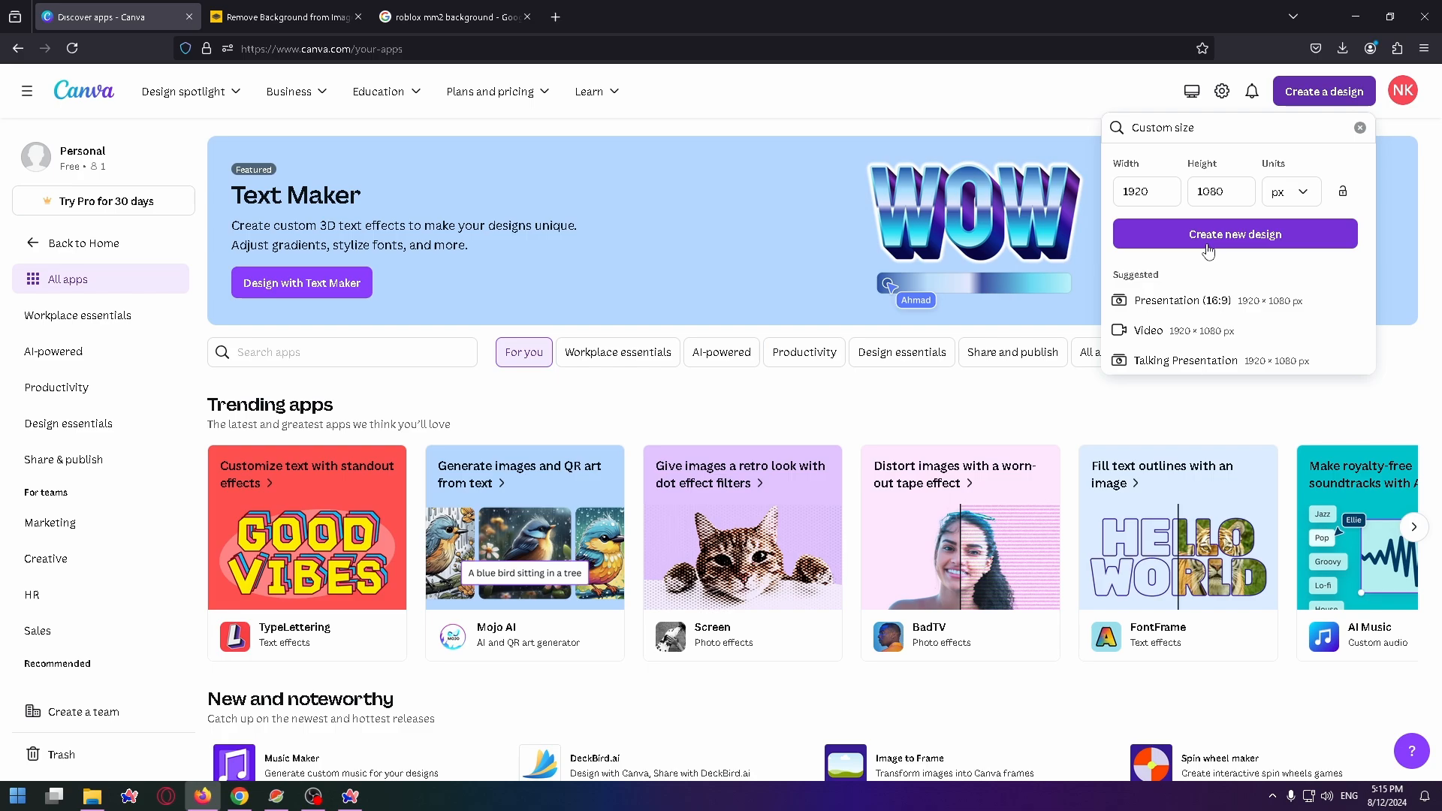
{"action": "left_click", "coordinate": [1234, 234]}
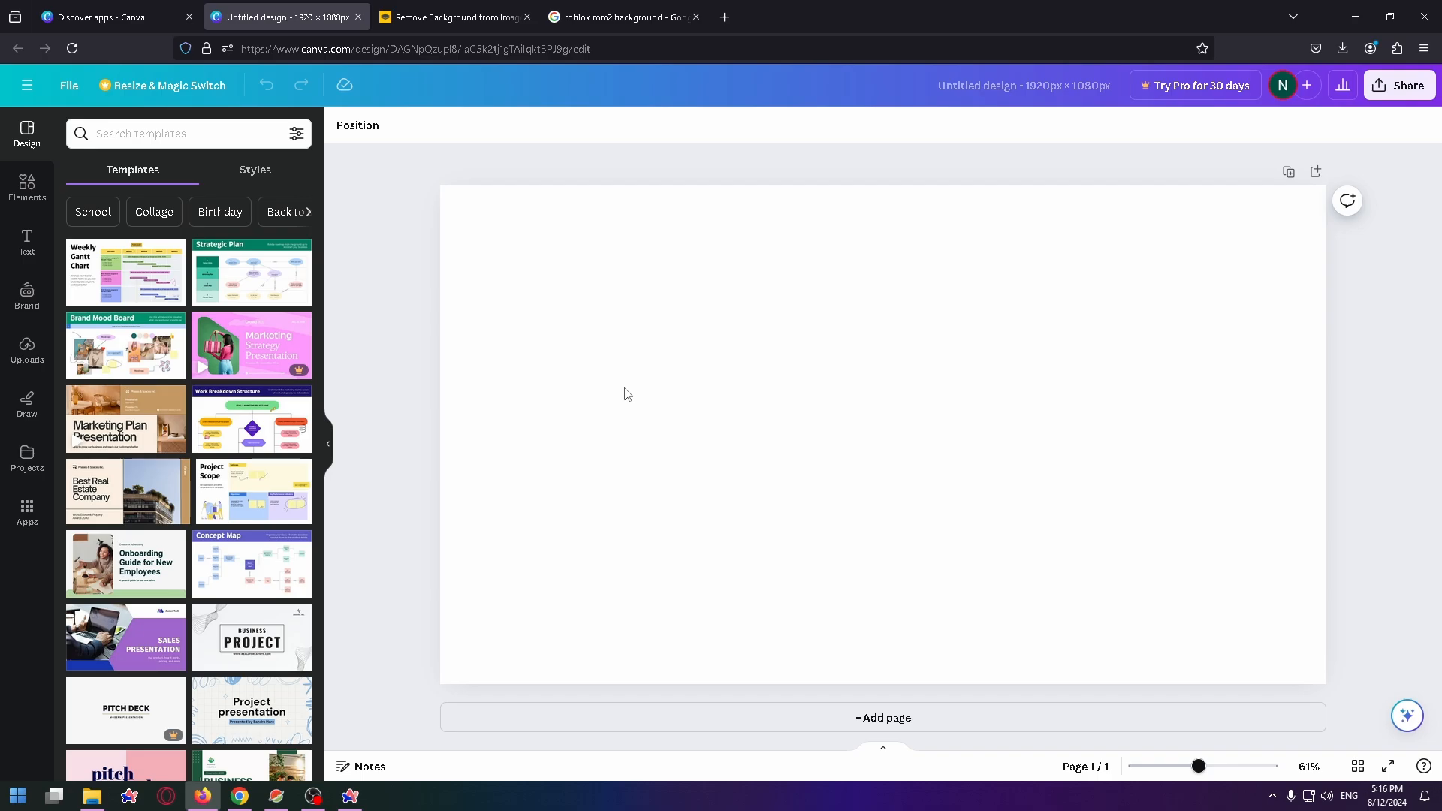
Step: Switch to the 'roblox mm2 background' Google Images results with the hotel wallpaper previewed
{"action": "left_click", "coordinate": [624, 16]}
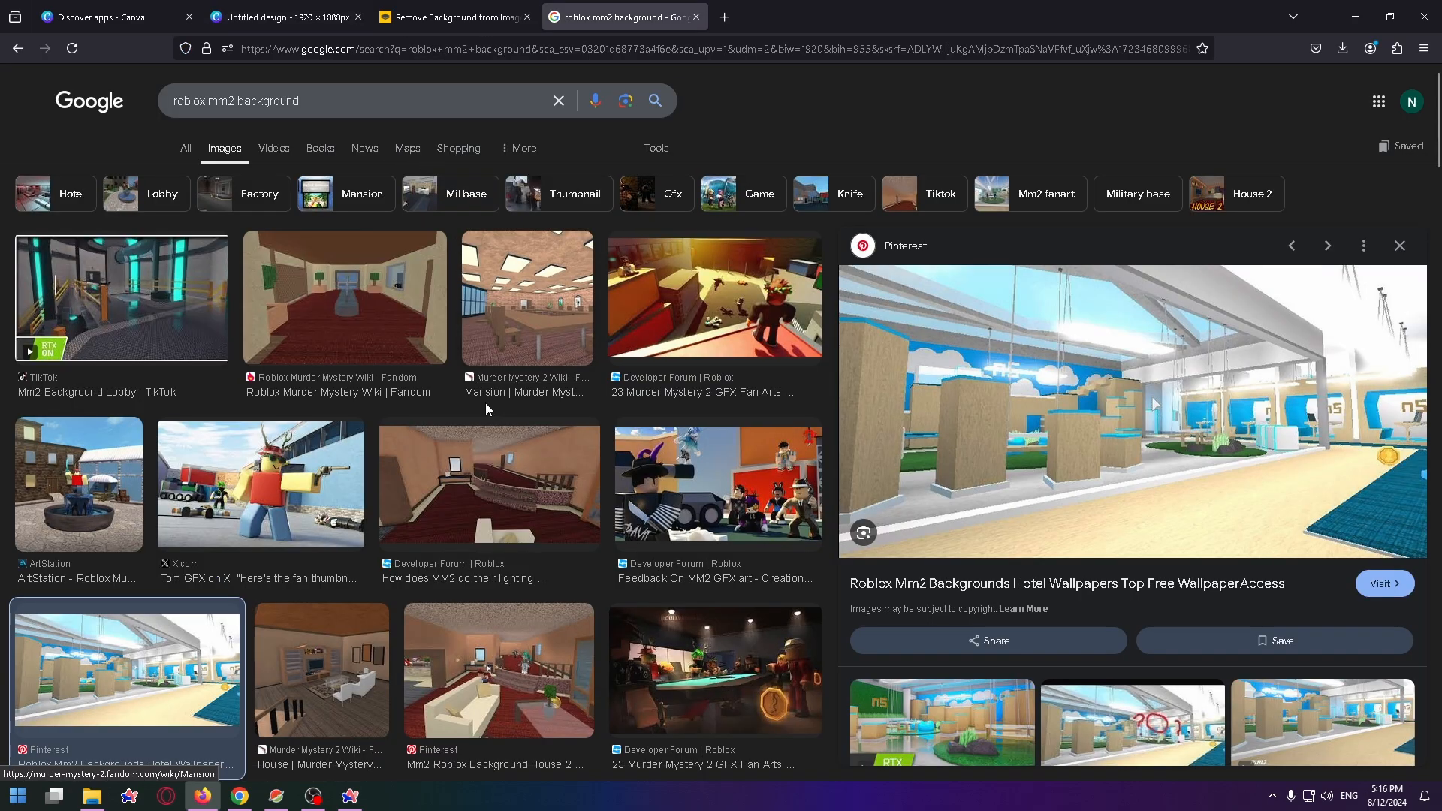
{"action": "mouse_move", "coordinate": [422, 426]}
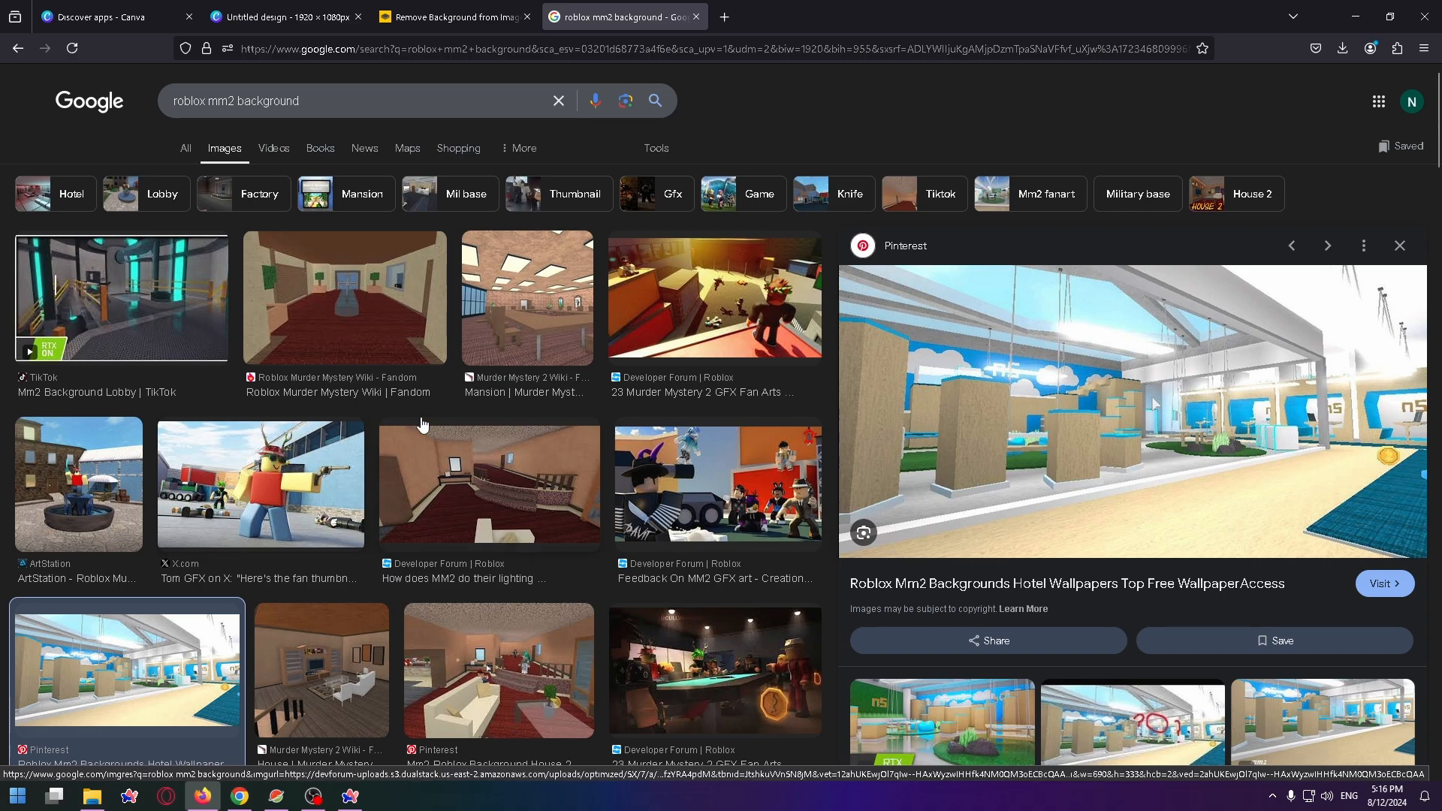
{"action": "mouse_move", "coordinate": [1056, 524]}
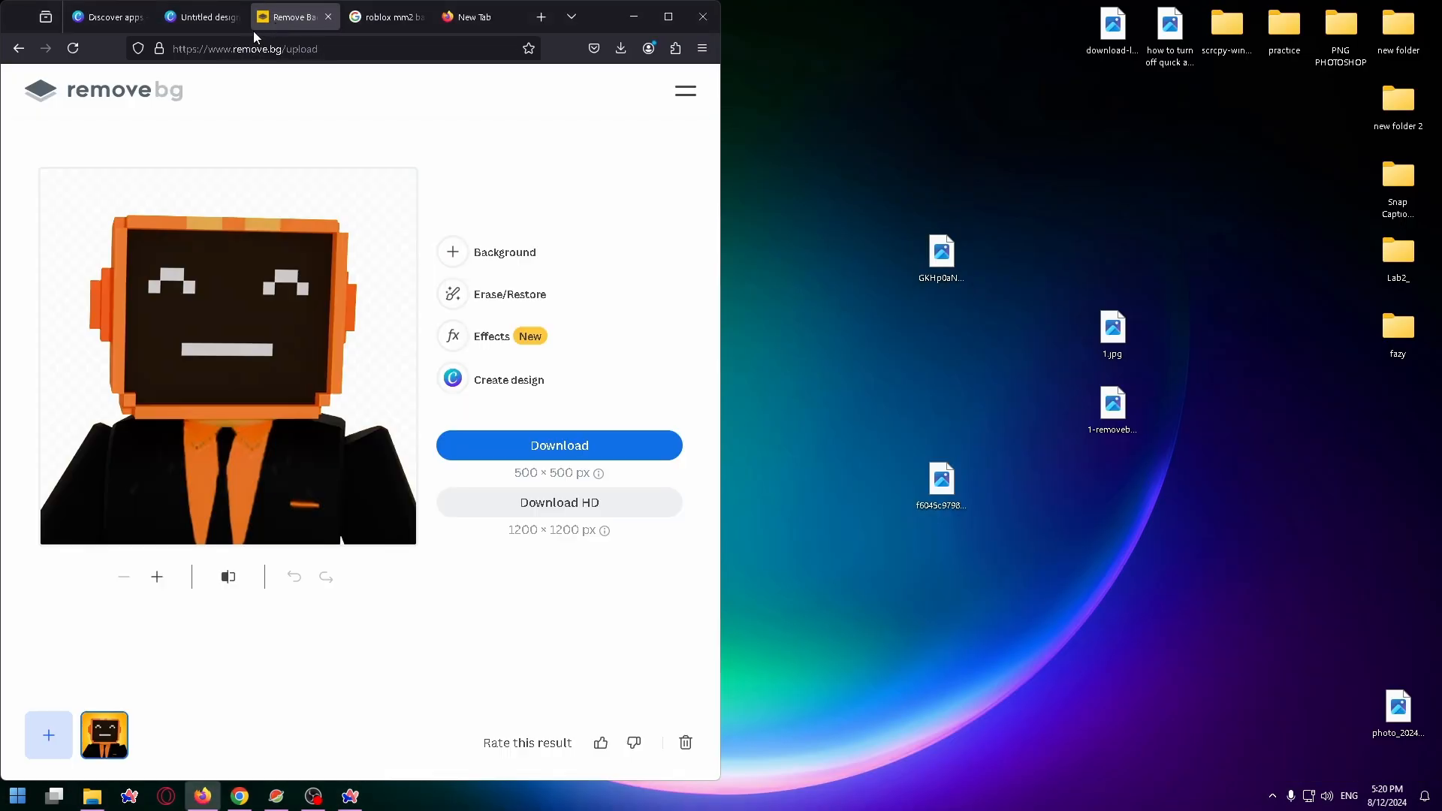
Step: Return to the Canva tab showing the two uploaded MM2 hotel backgrounds
{"action": "left_click", "coordinate": [199, 16]}
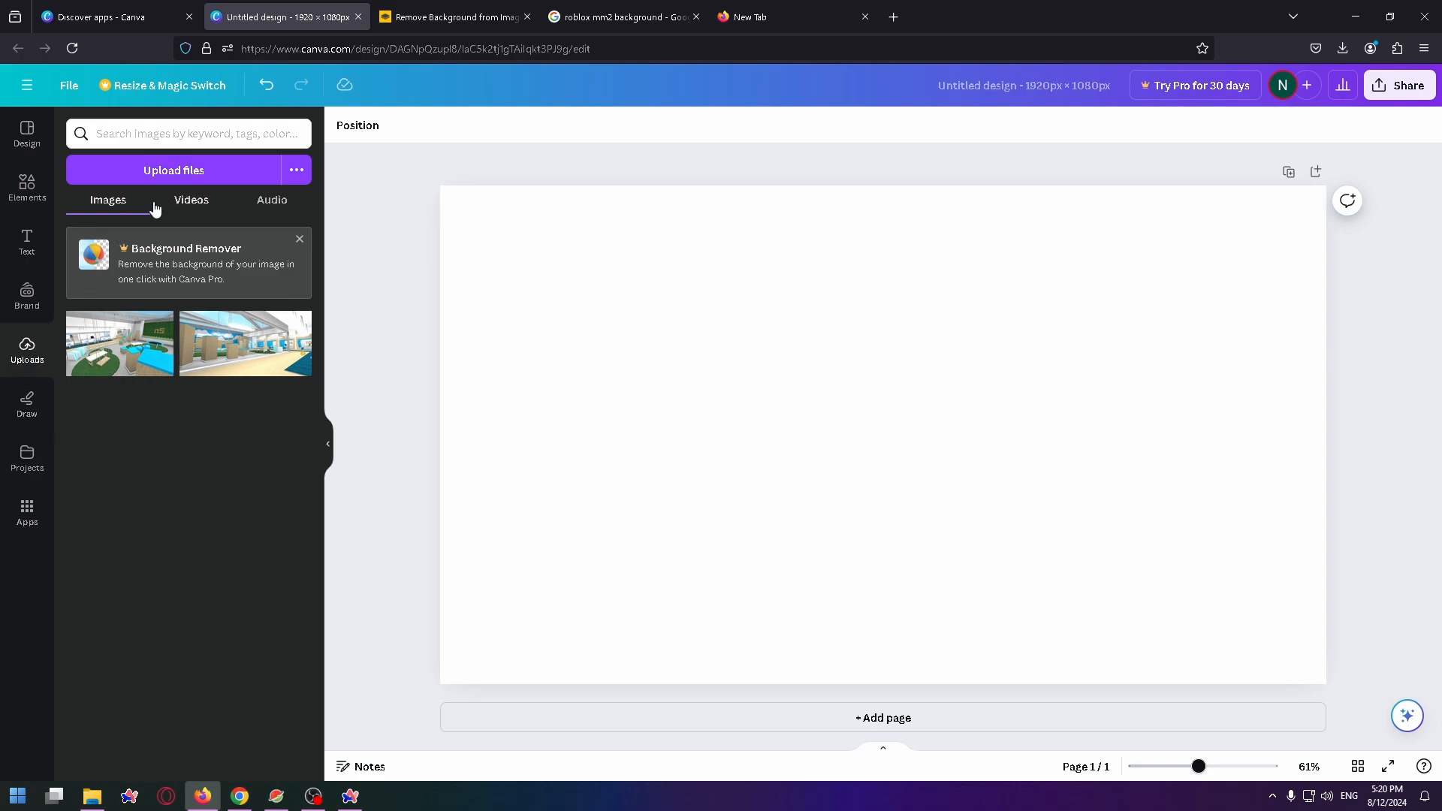
Step: Upload another image file from the desktop to the design's uploads
{"action": "left_click", "coordinate": [173, 171]}
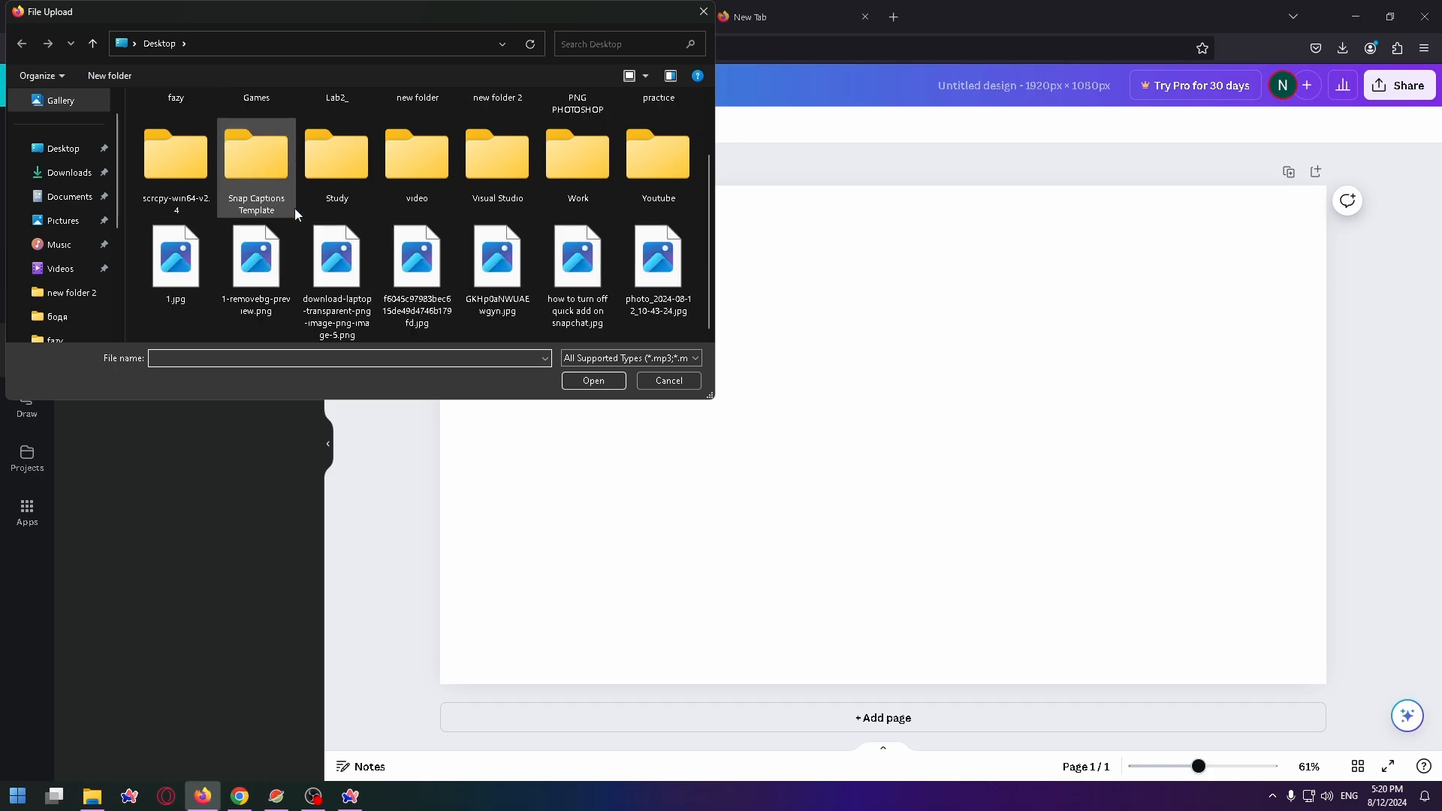
{"action": "mouse_move", "coordinate": [310, 214]}
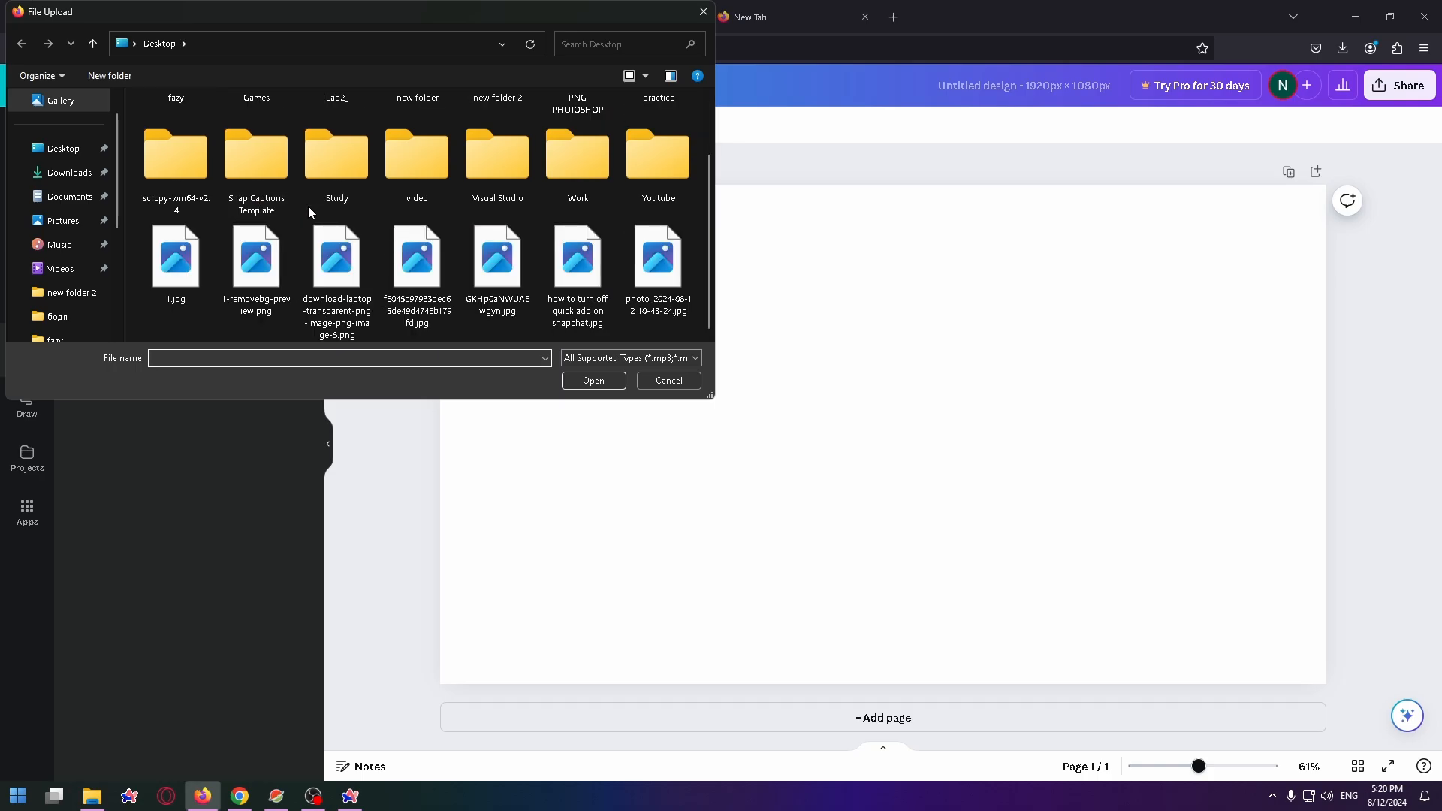
{"action": "left_click", "coordinate": [668, 380]}
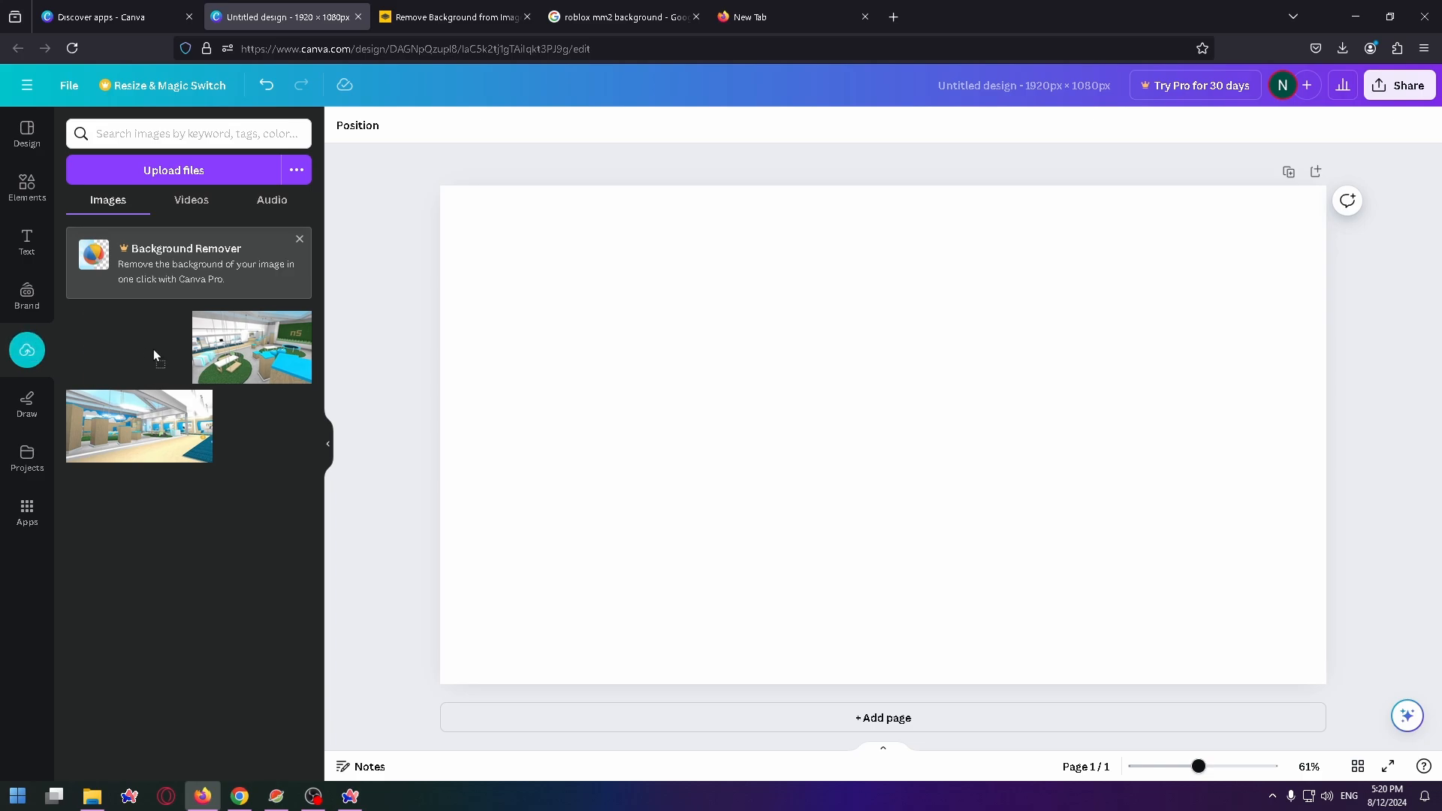
{"action": "left_click", "coordinate": [251, 348]}
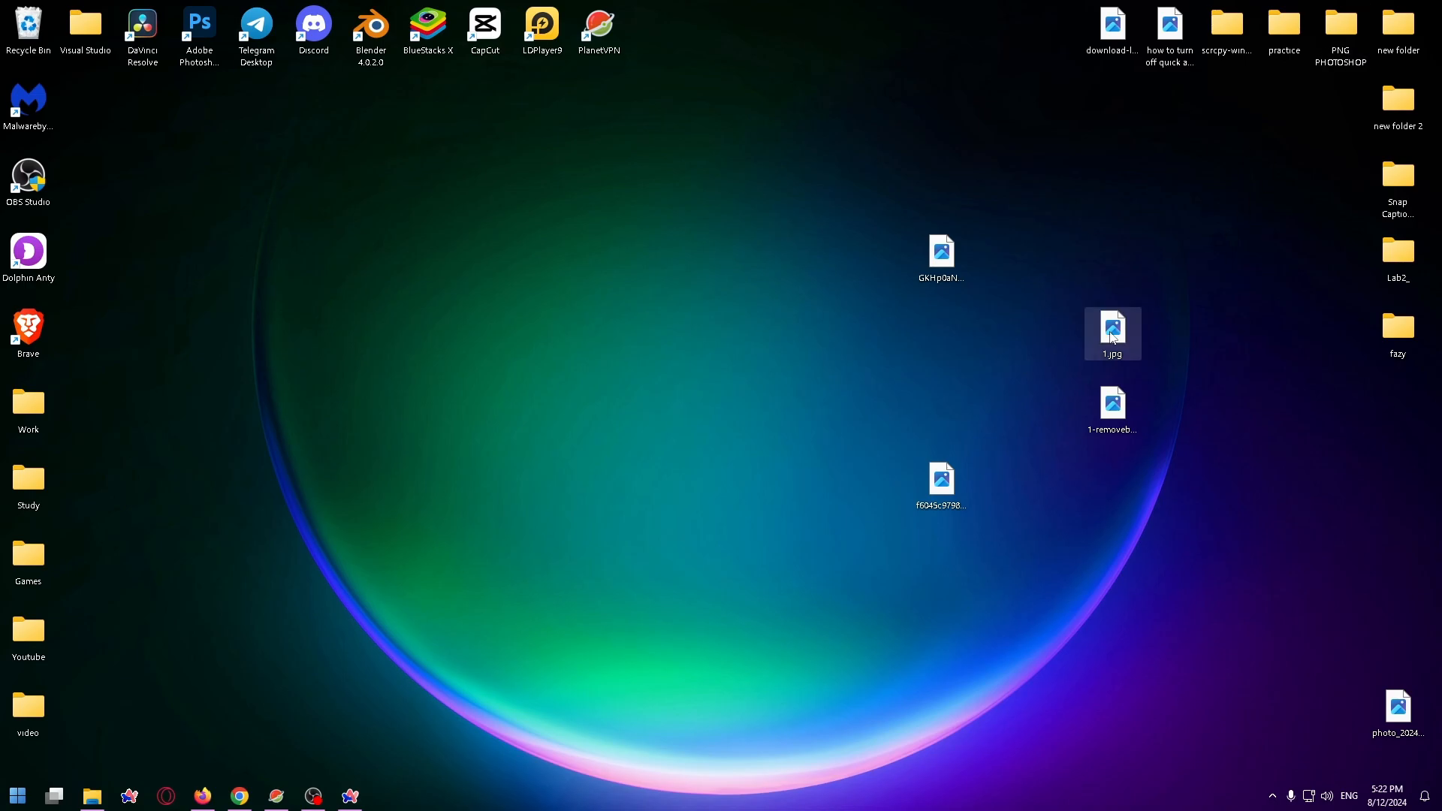
Step: Save the remove.bg avatar cutout and return to the Untitled design in Canva
{"action": "double_click", "coordinate": [1112, 332]}
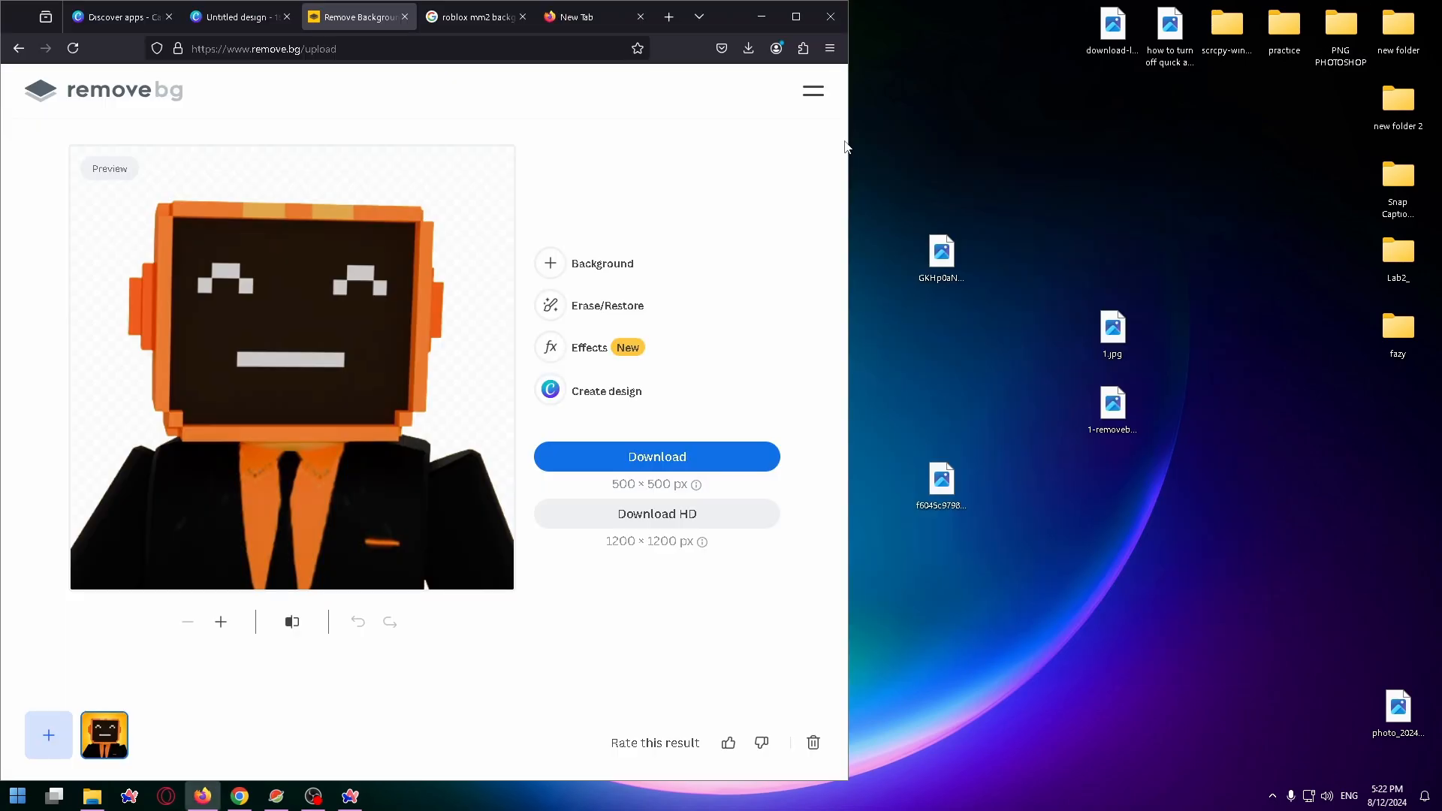
{"action": "mouse_move", "coordinate": [745, 158]}
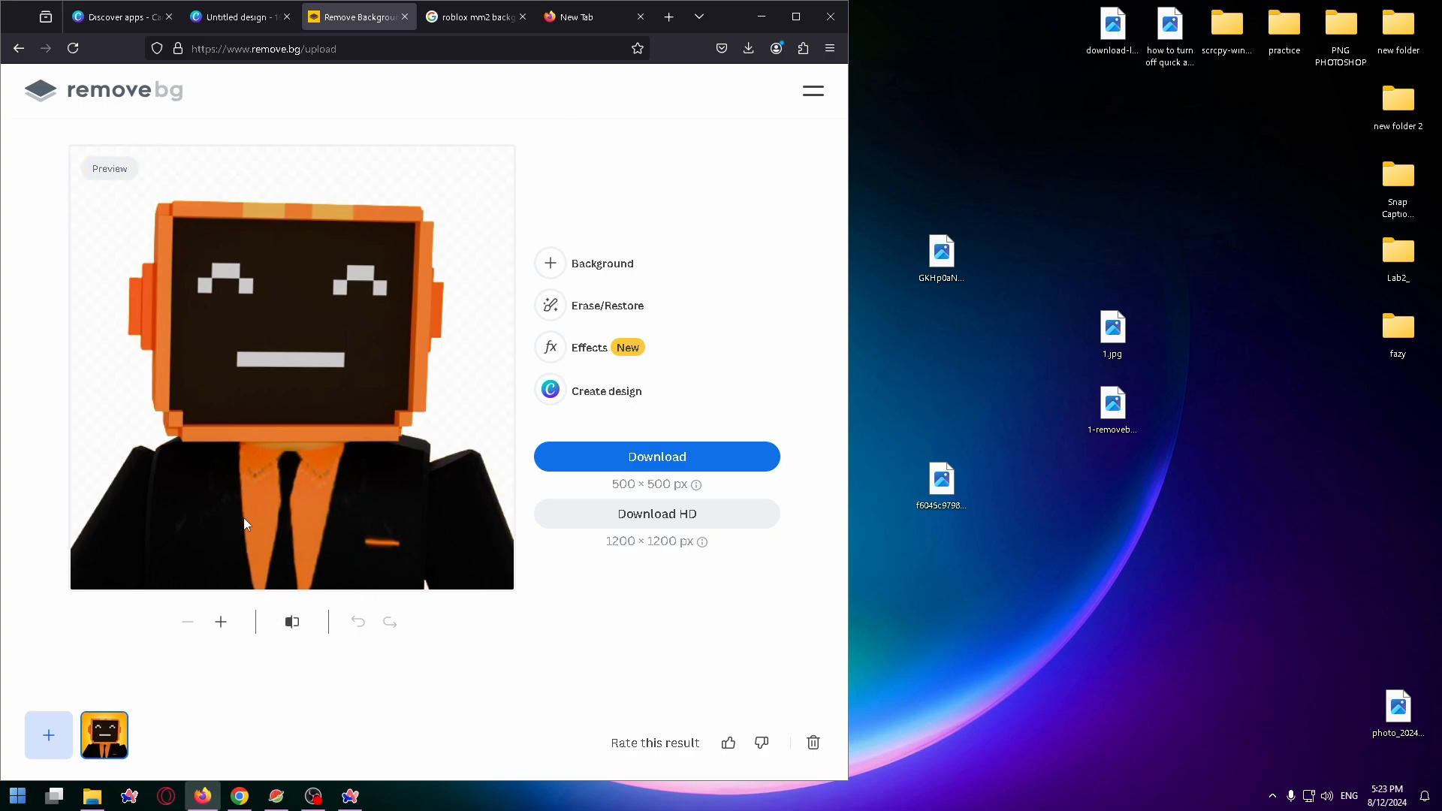
{"action": "mouse_move", "coordinate": [373, 460]}
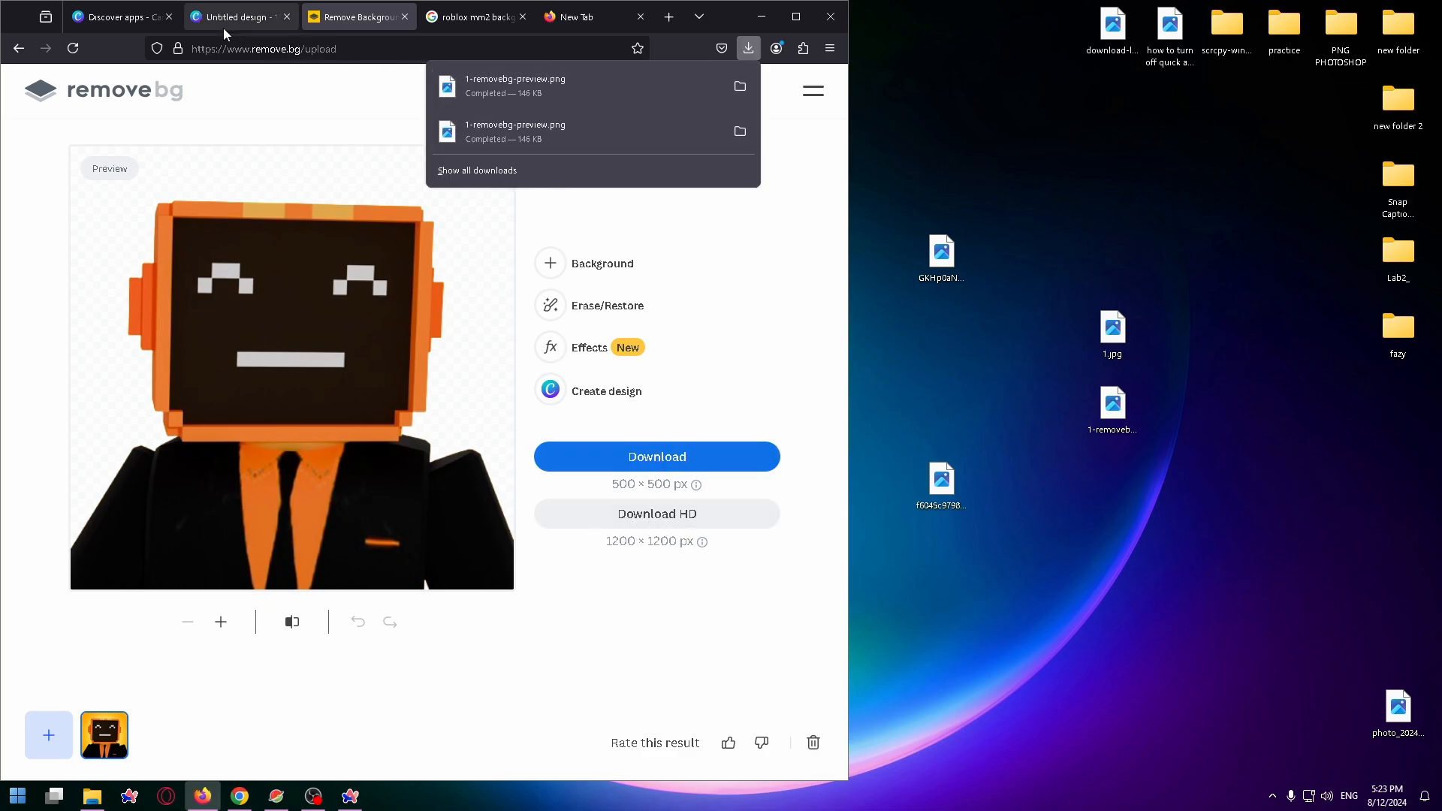
{"action": "left_click", "coordinate": [234, 17]}
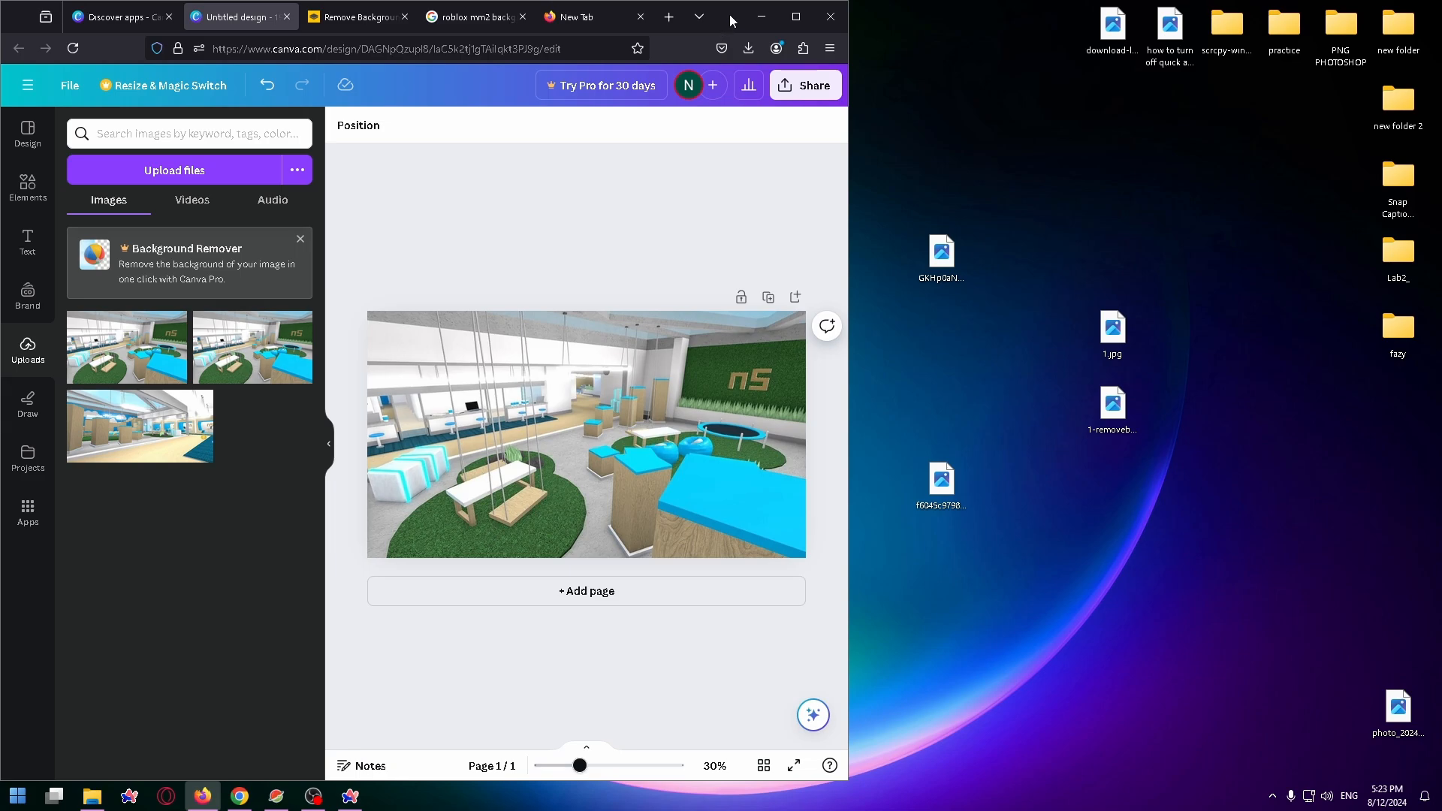
Step: Upload the avatar cutout PNG and enlarge it over the background's right side
{"action": "left_click", "coordinate": [175, 171]}
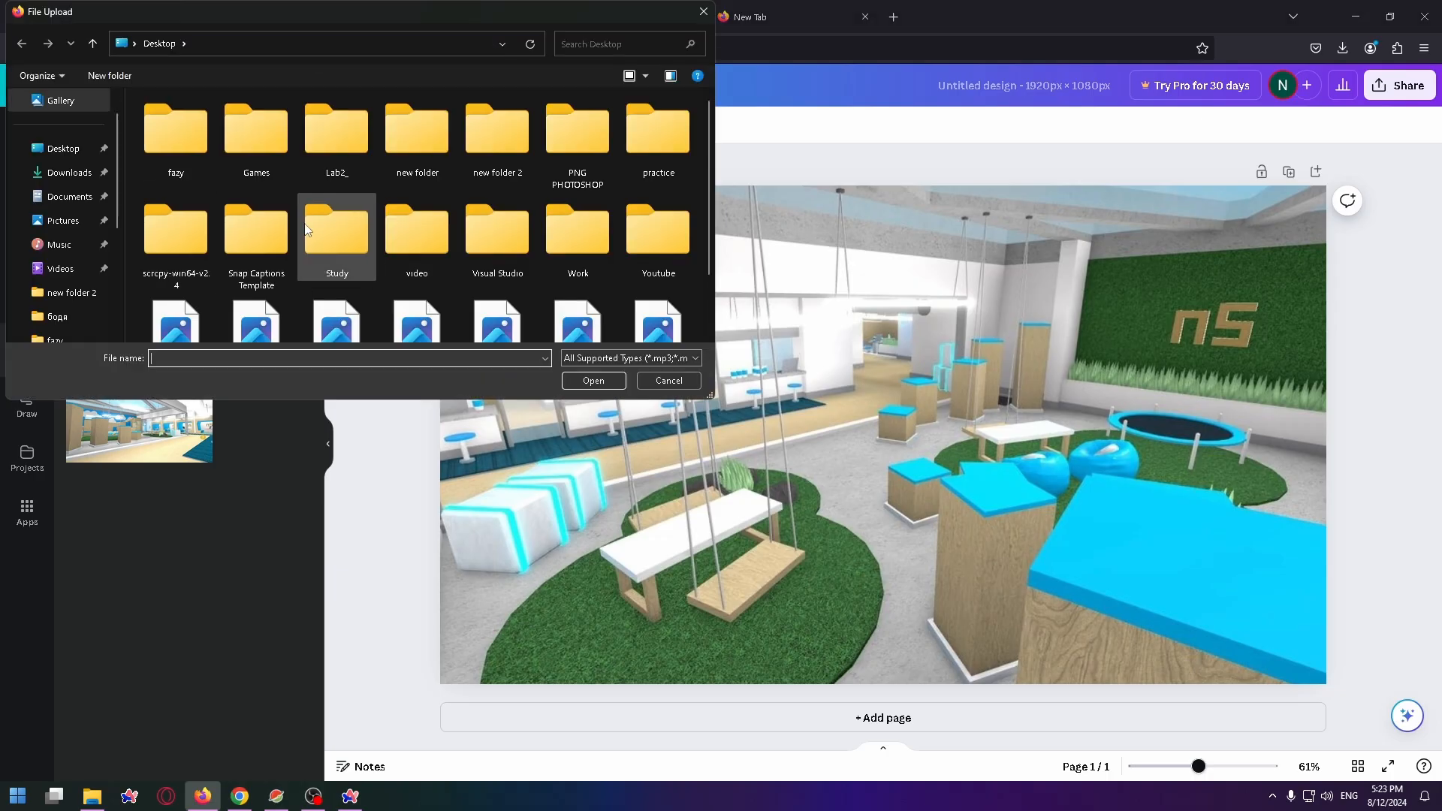
{"action": "left_click", "coordinate": [668, 381]}
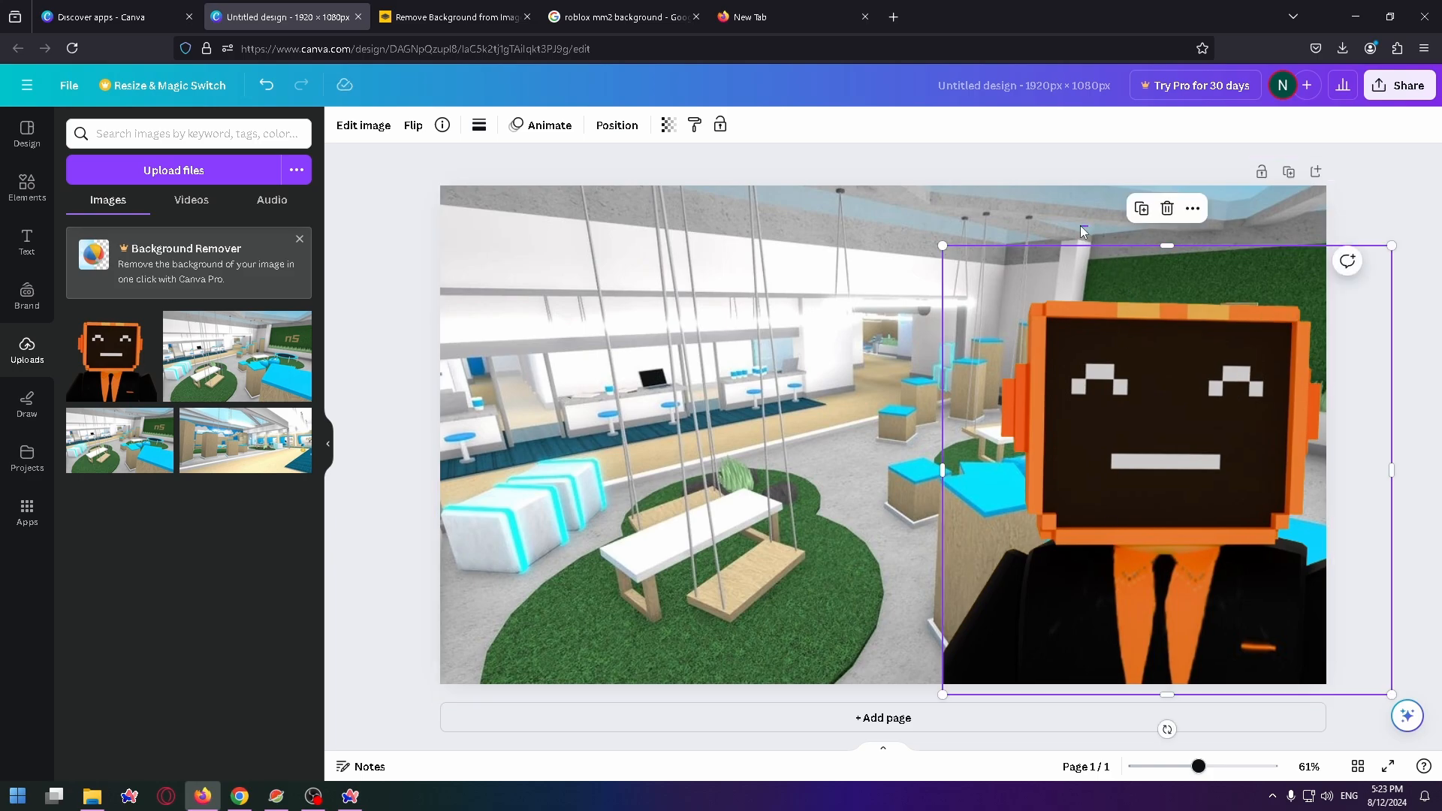
{"action": "mouse_move", "coordinate": [1352, 266]}
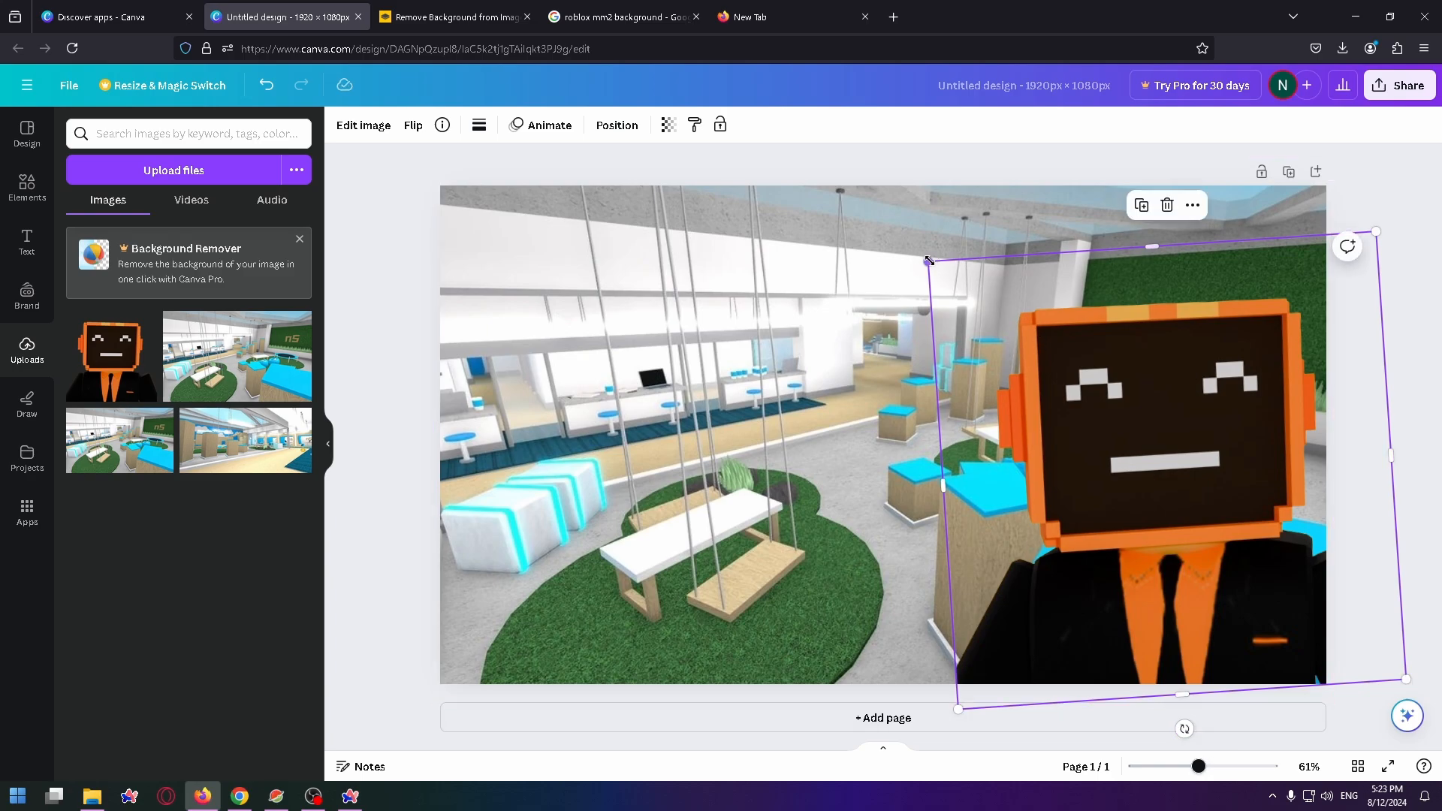
{"action": "left_click_drag", "start_coordinate": [927, 260], "coordinate": [905, 241]}
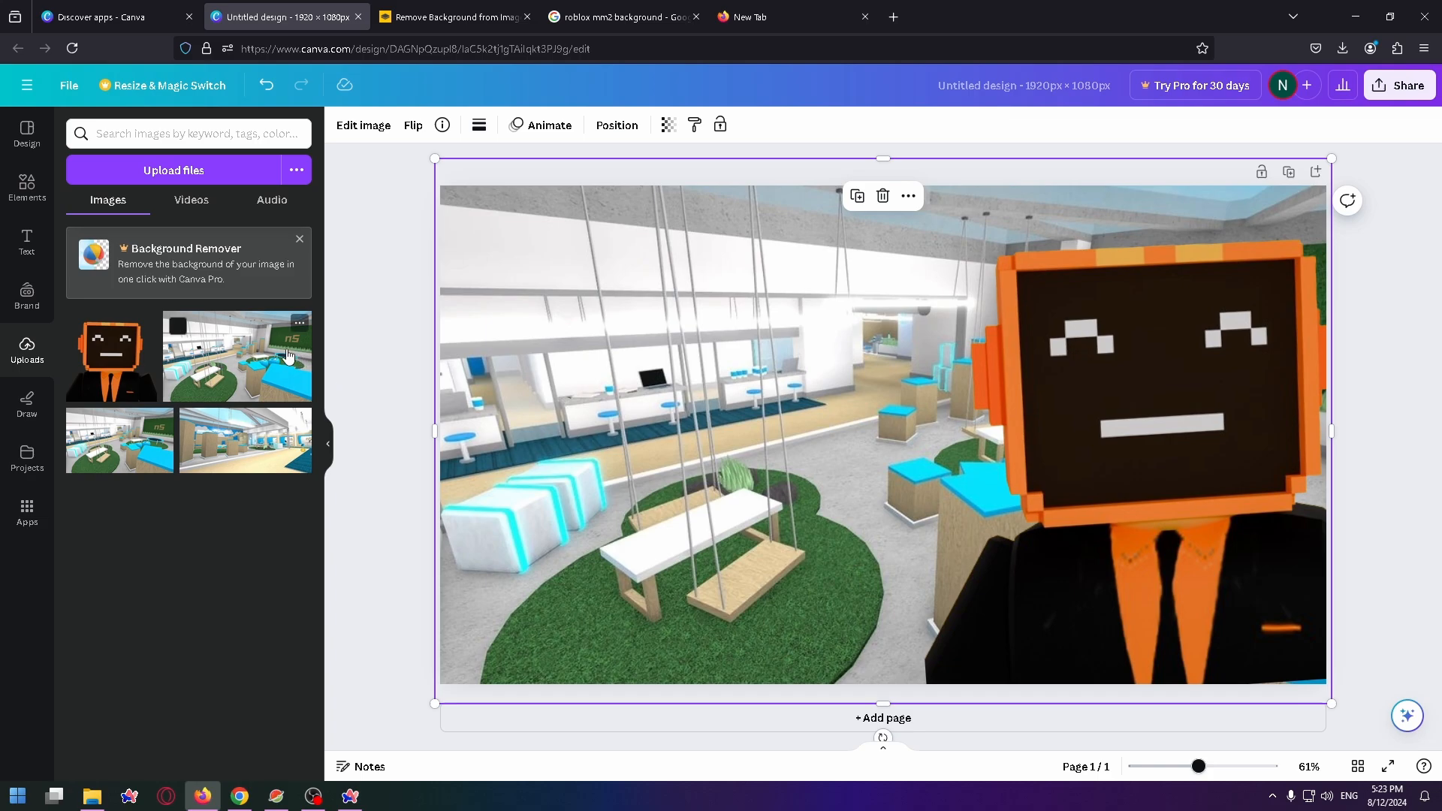
{"action": "mouse_move", "coordinate": [26, 241]}
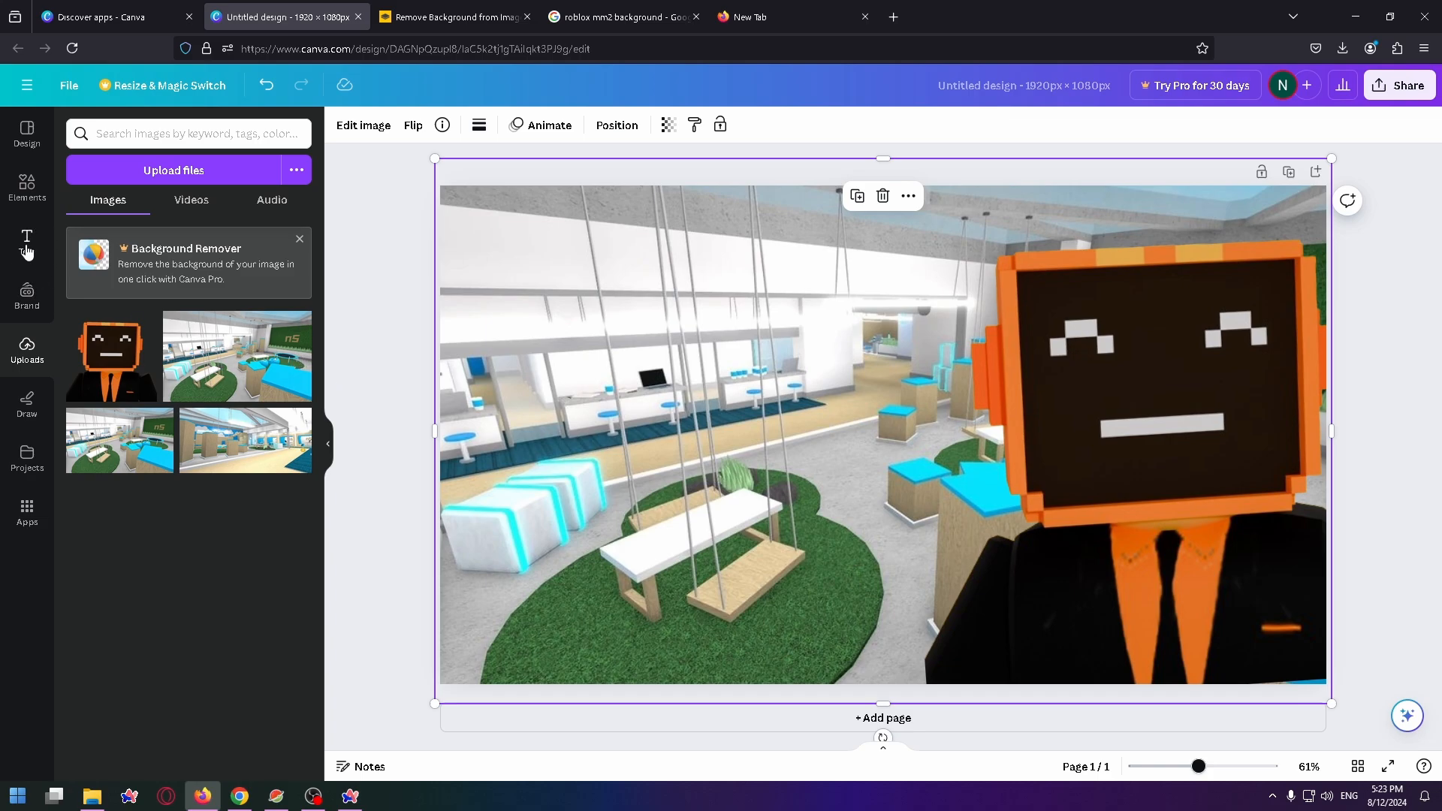
Step: Add a 'MM2 FUNNY MOMENT' text combination and colour the word MM2 orange
{"action": "left_click", "coordinate": [26, 242]}
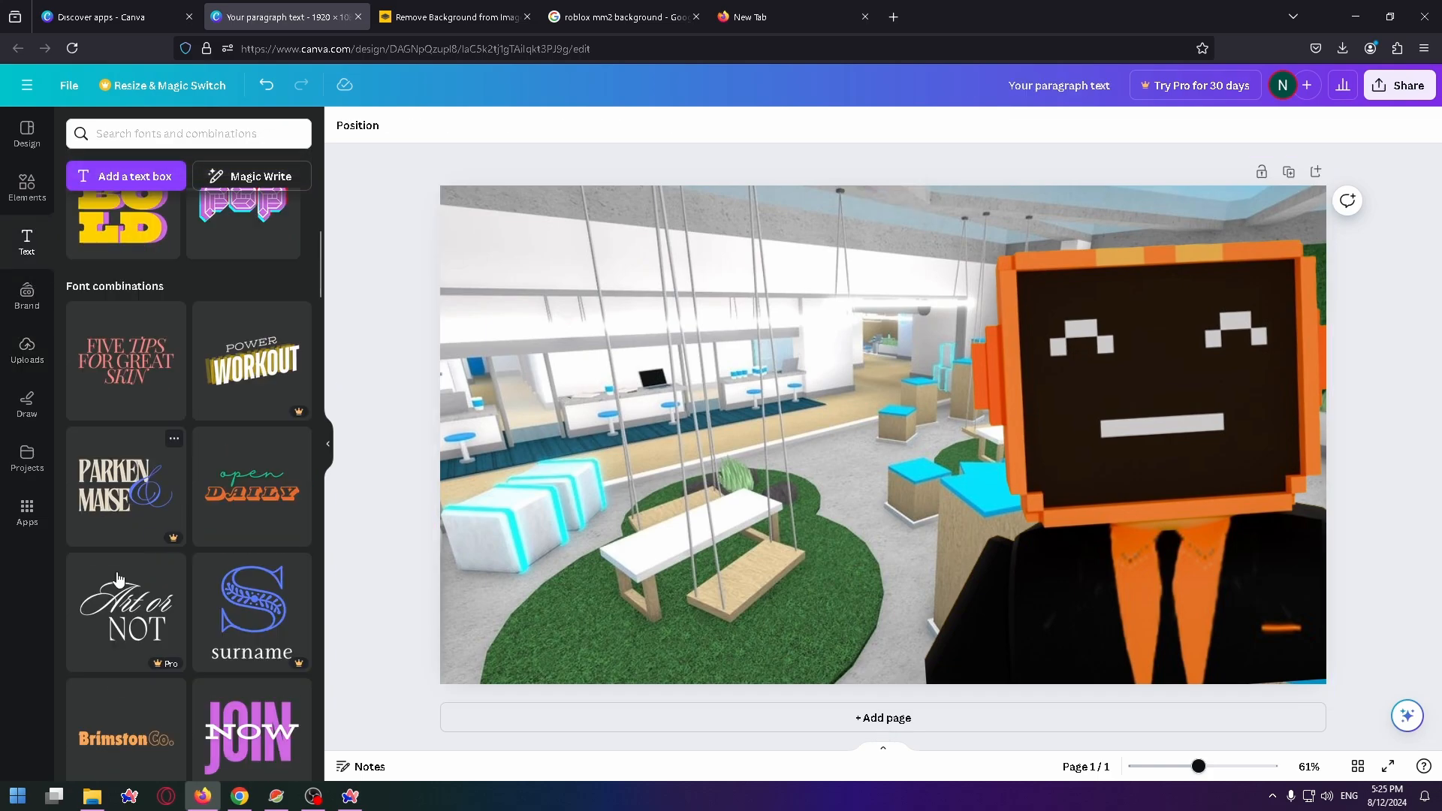
{"action": "left_click", "coordinate": [251, 615]}
{"action": "type", "text": "MM2 FUNNY MOMENT"}
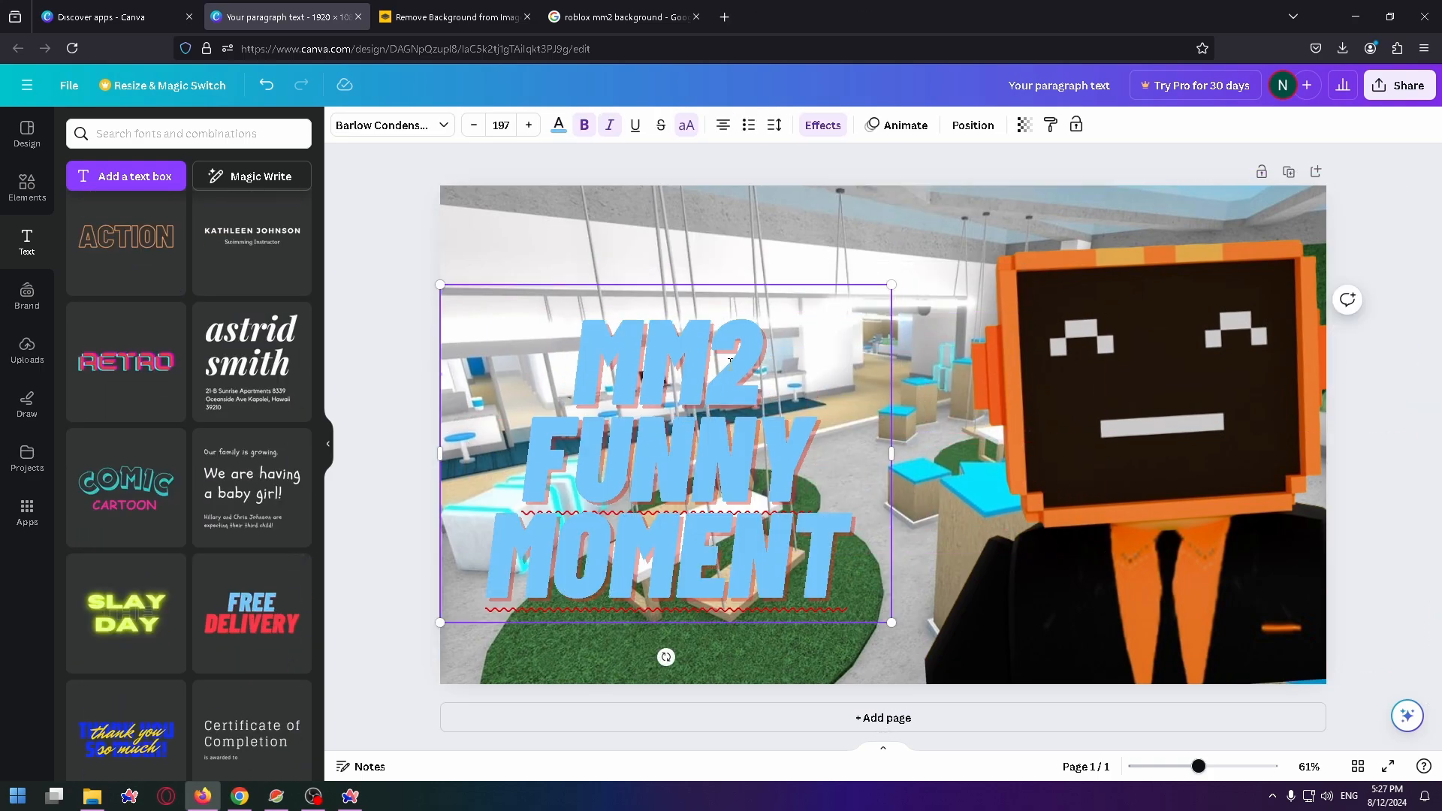
{"action": "double_click", "coordinate": [665, 359]}
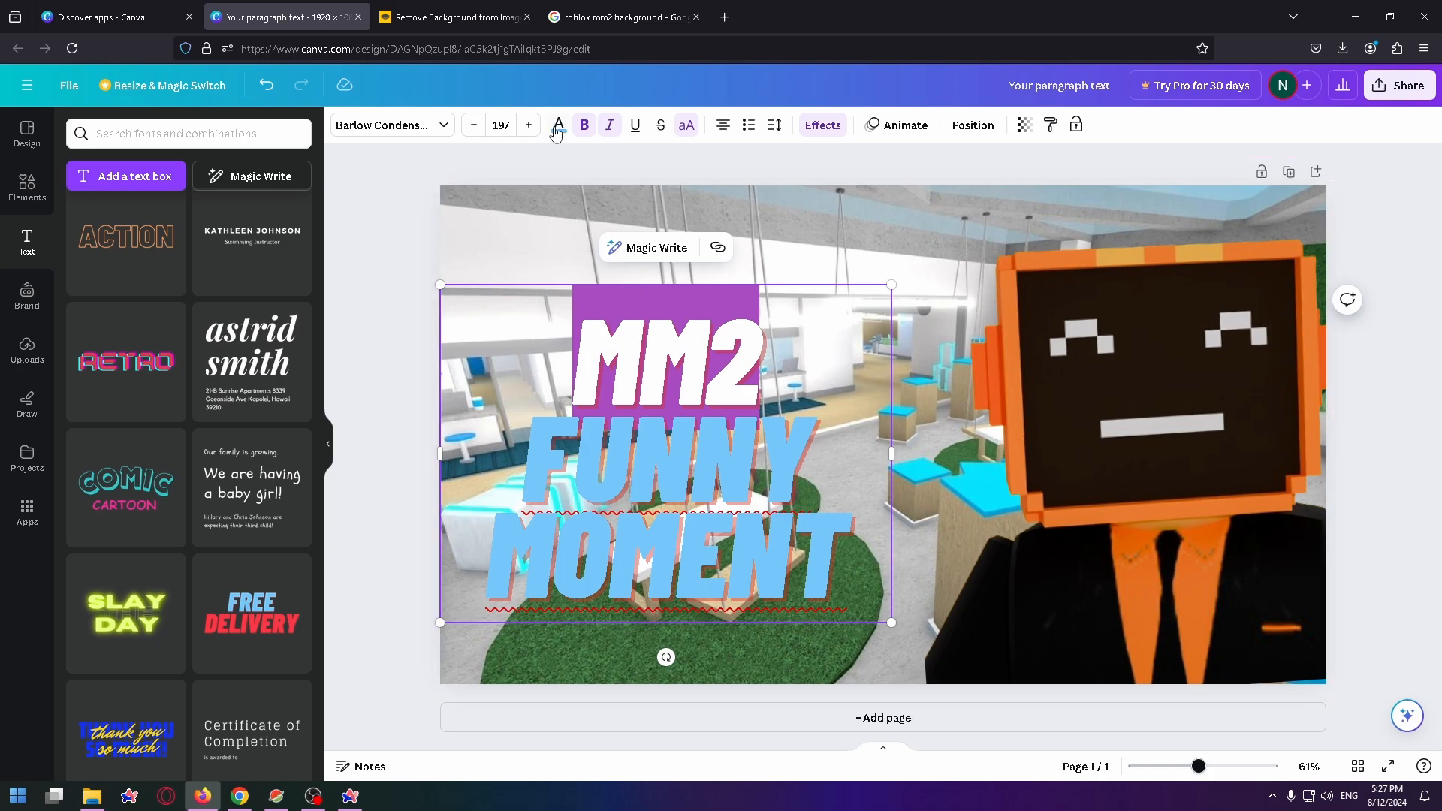
{"action": "left_click", "coordinate": [557, 125]}
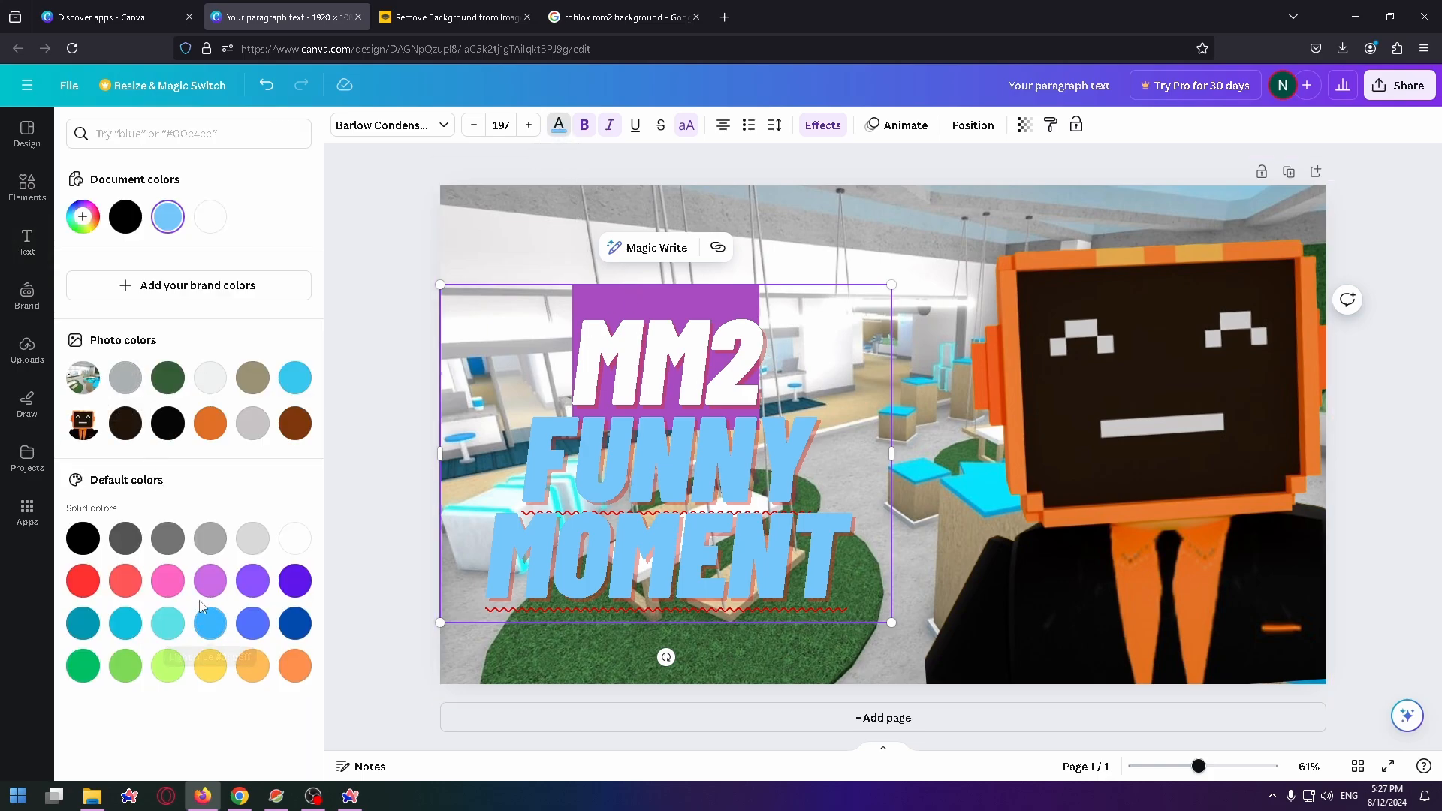
{"action": "left_click", "coordinate": [27, 189]}
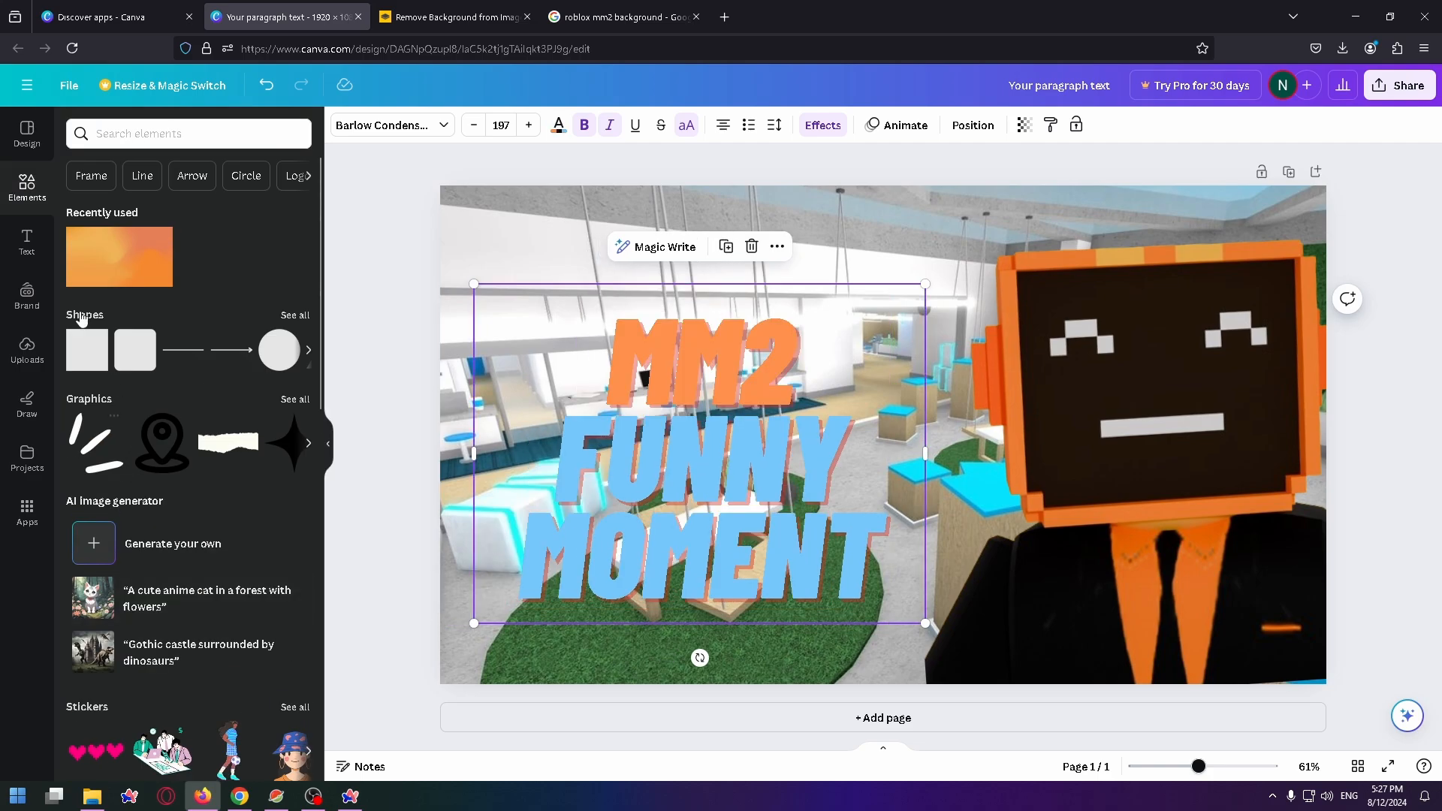
Step: Add a red curved arrow and a semi-transparent black box behind the title
{"action": "type", "text": "Arrow"}
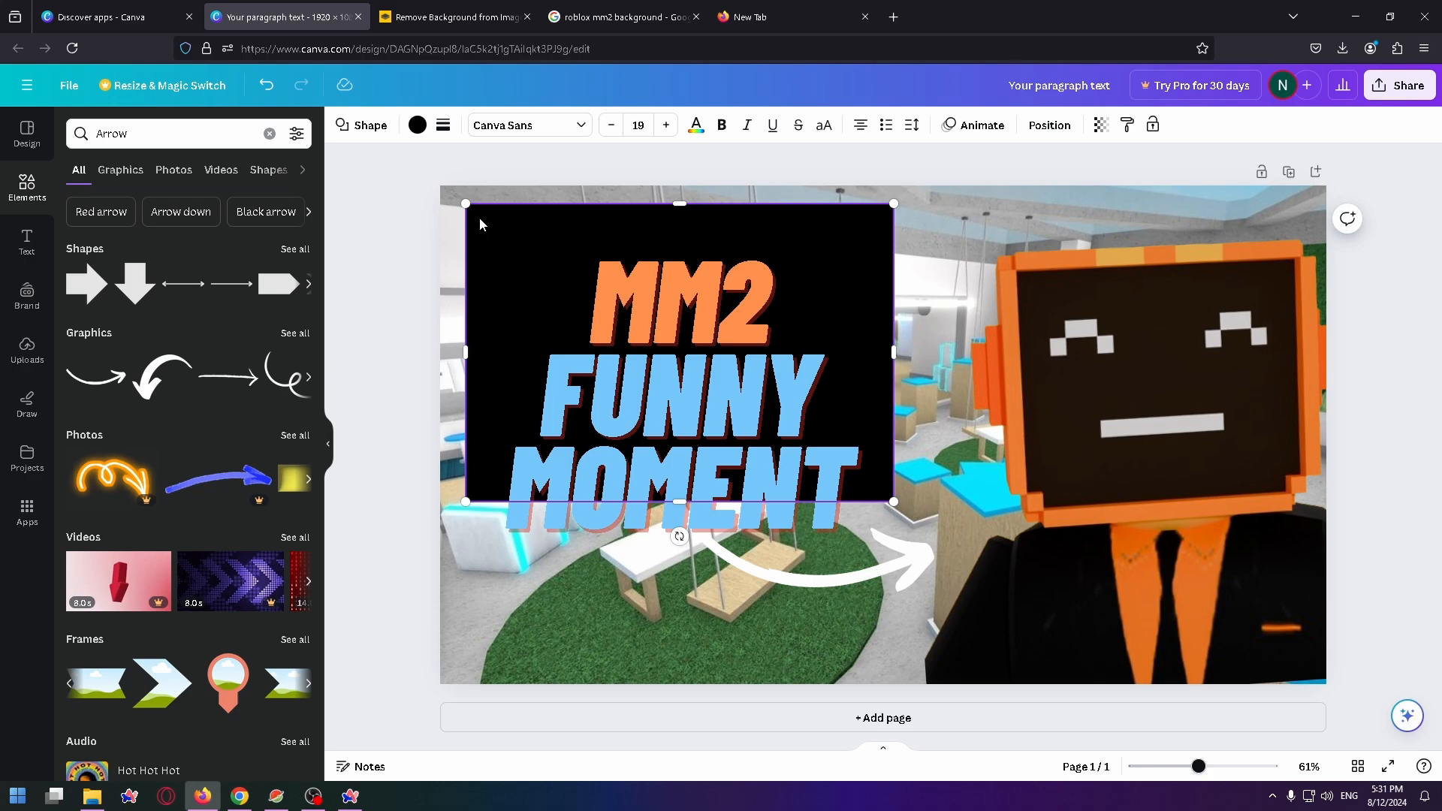
{"action": "mouse_move", "coordinate": [1100, 126]}
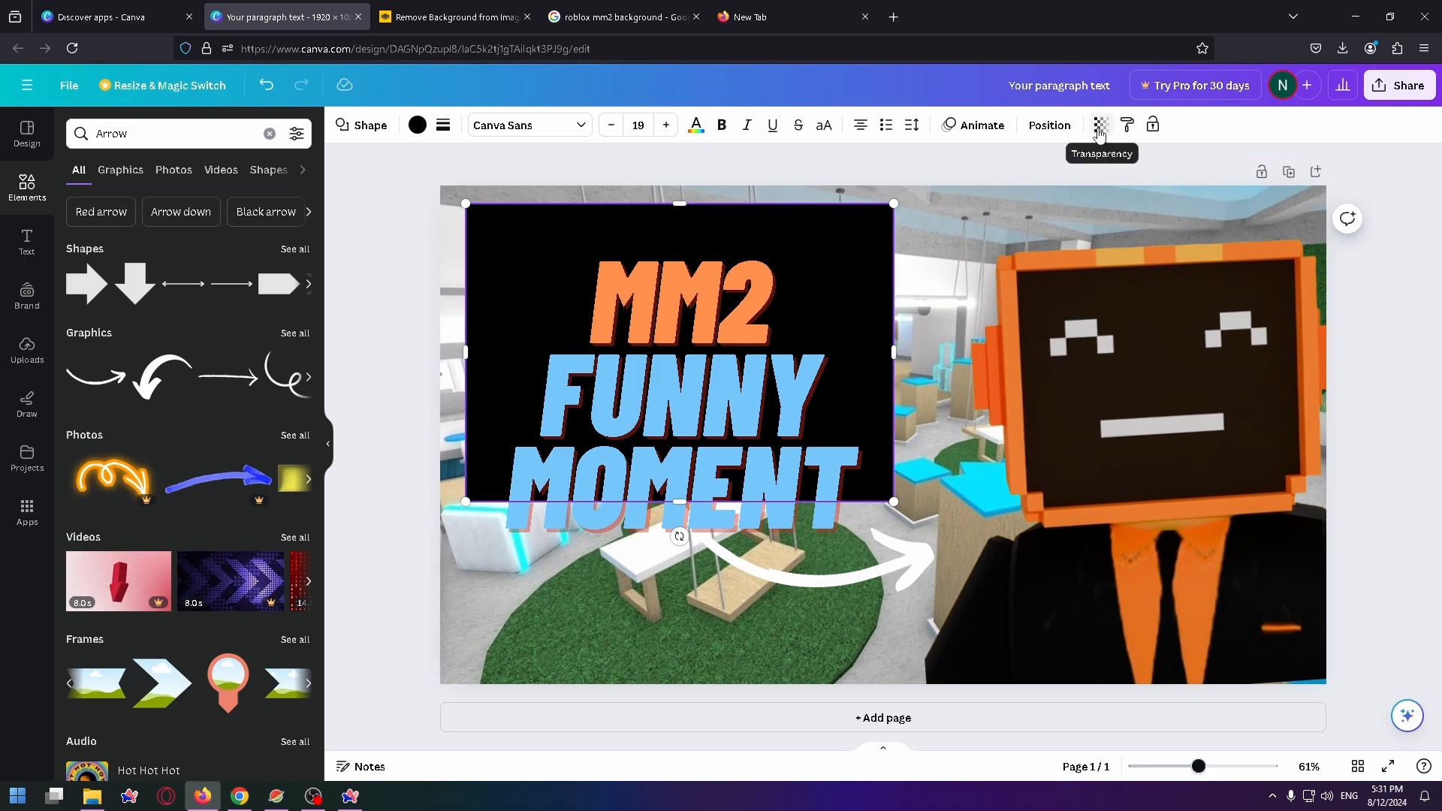
{"action": "left_click", "coordinate": [1101, 126]}
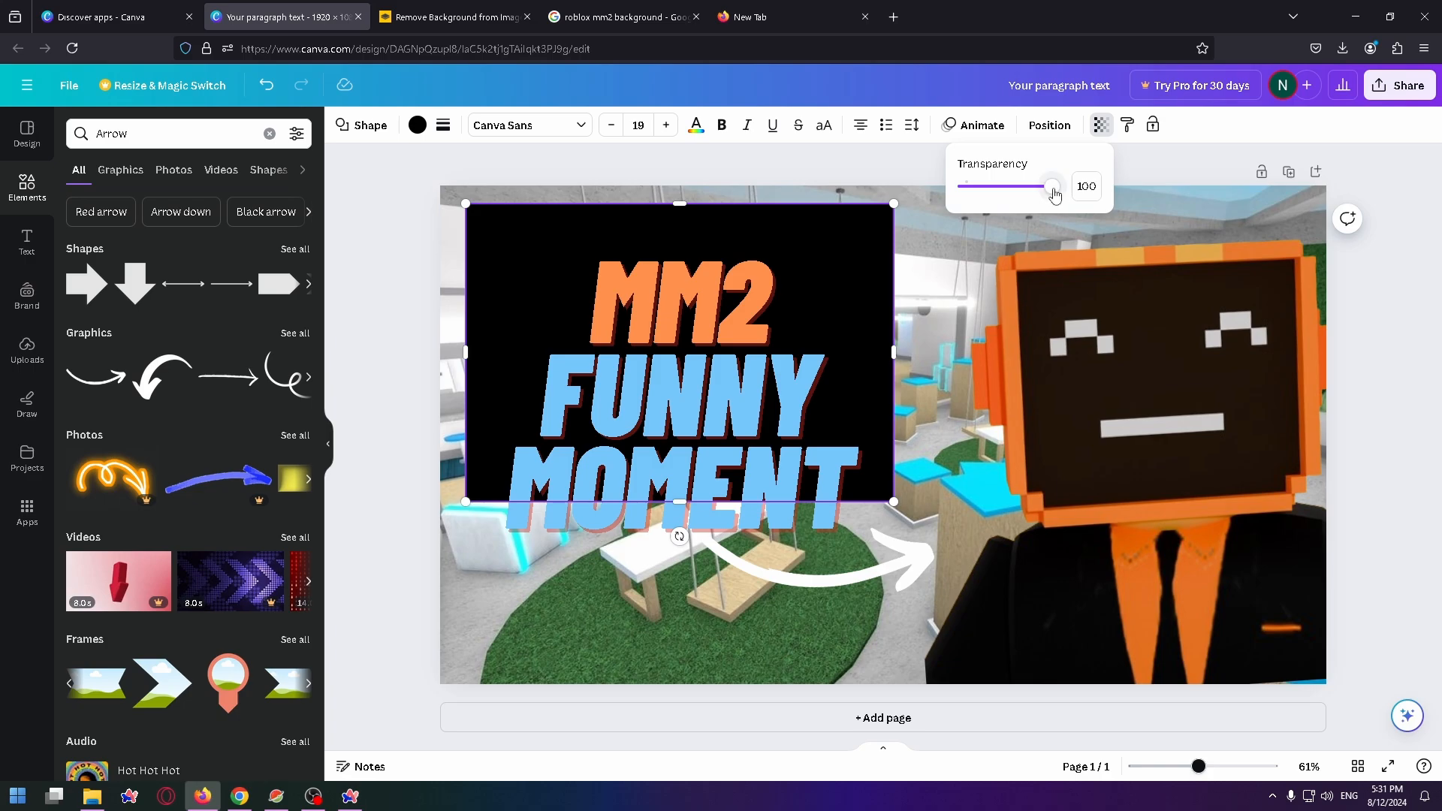
{"action": "mouse_move", "coordinate": [1052, 193]}
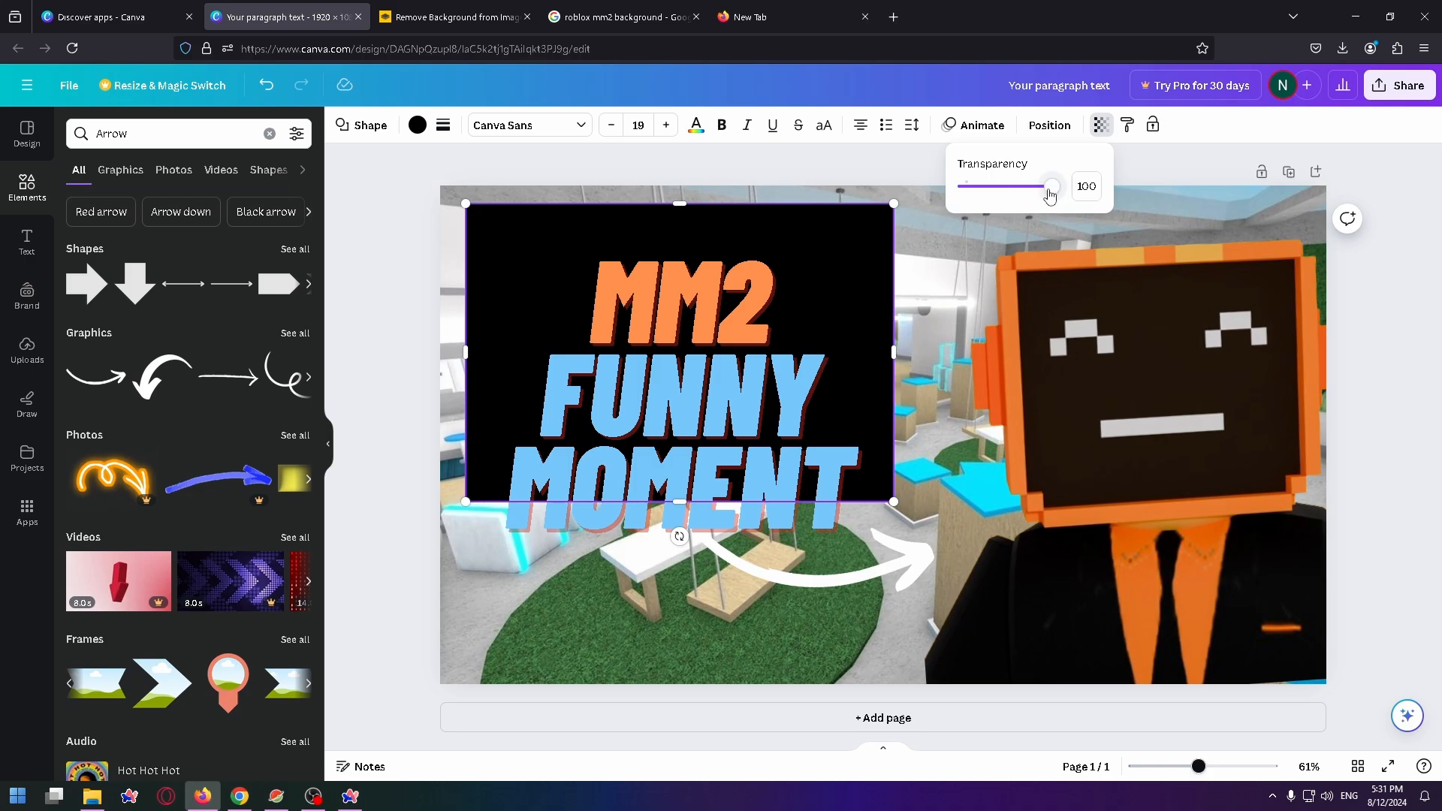
{"action": "left_click_drag", "start_coordinate": [1052, 186], "coordinate": [1043, 186]}
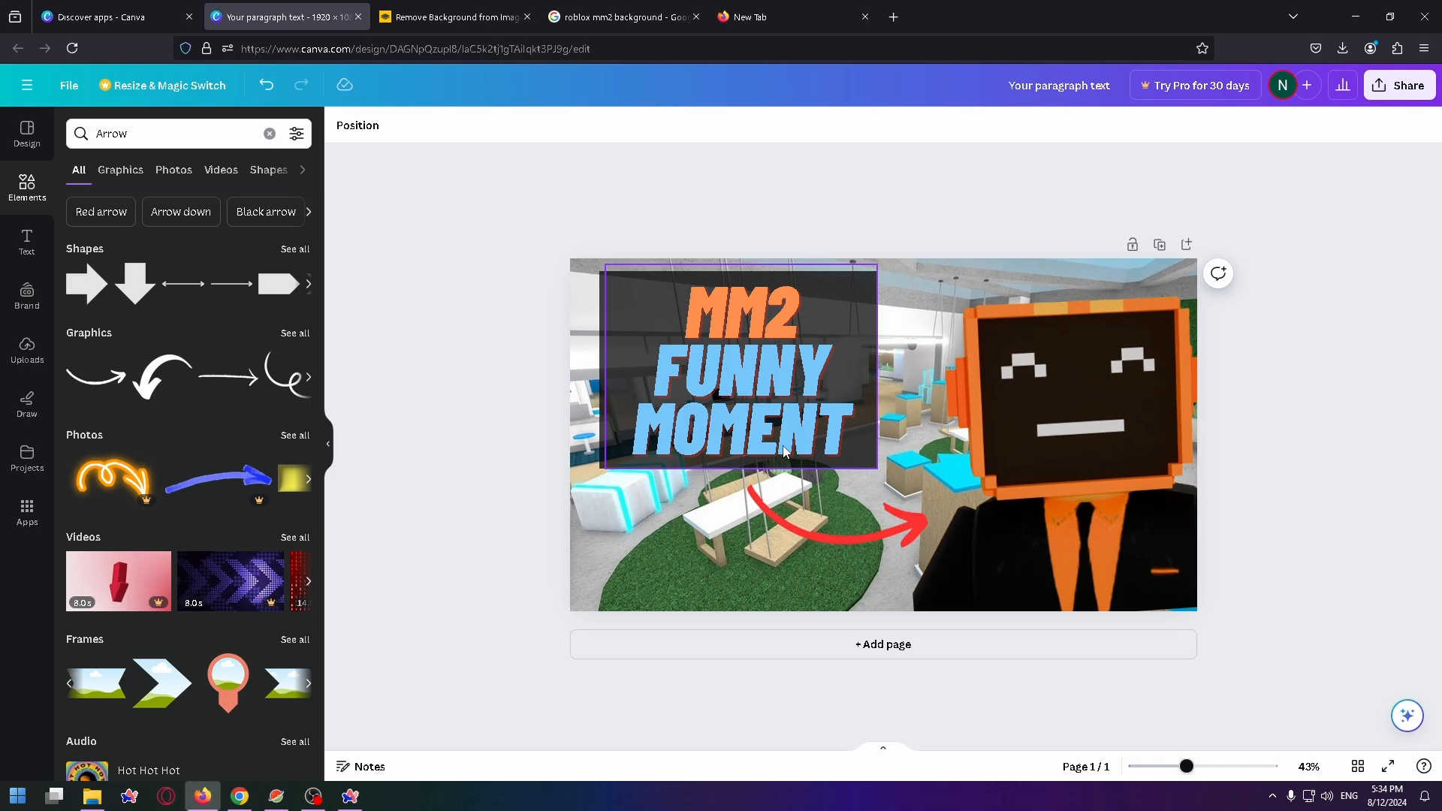
{"action": "mouse_move", "coordinate": [783, 448]}
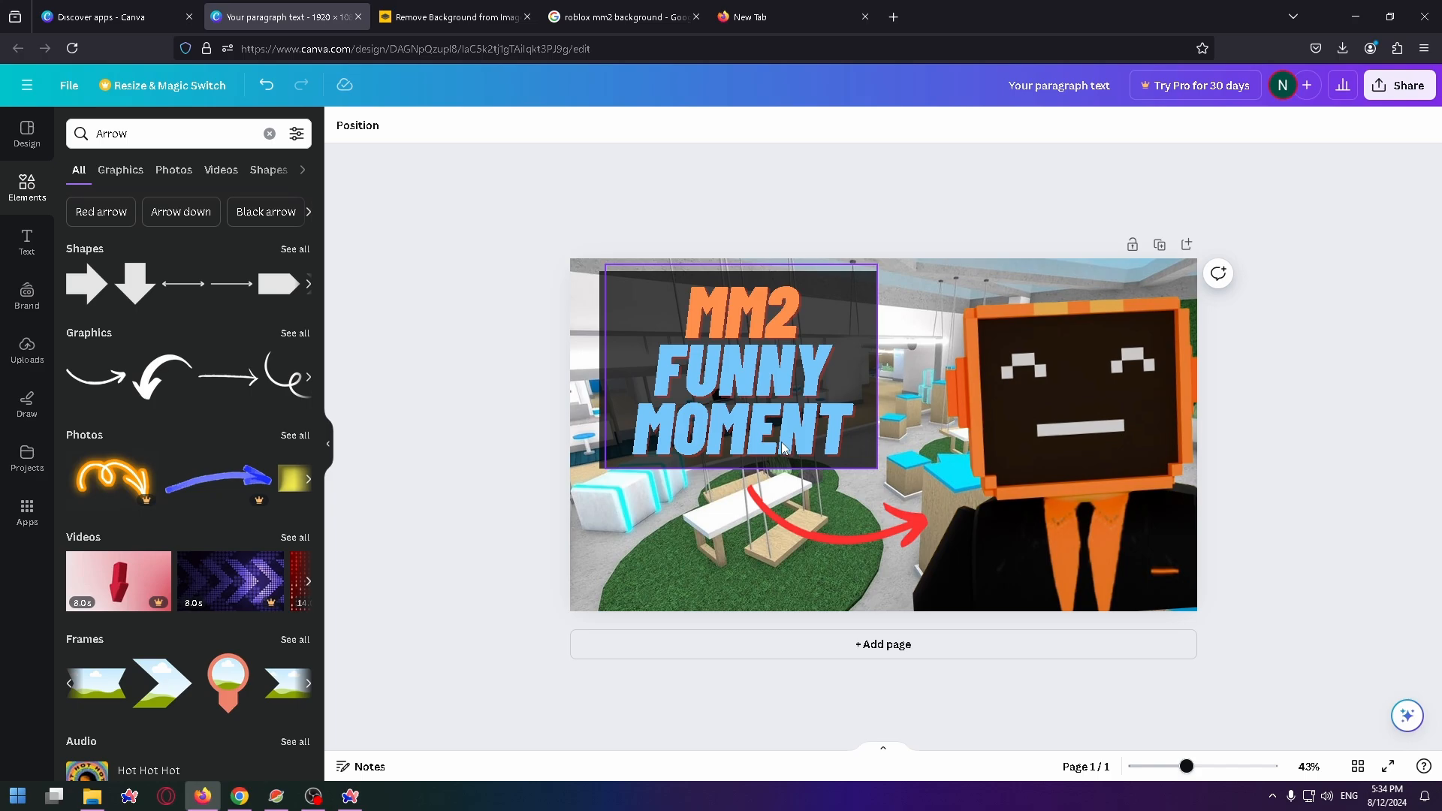
{"action": "mouse_move", "coordinate": [775, 448]}
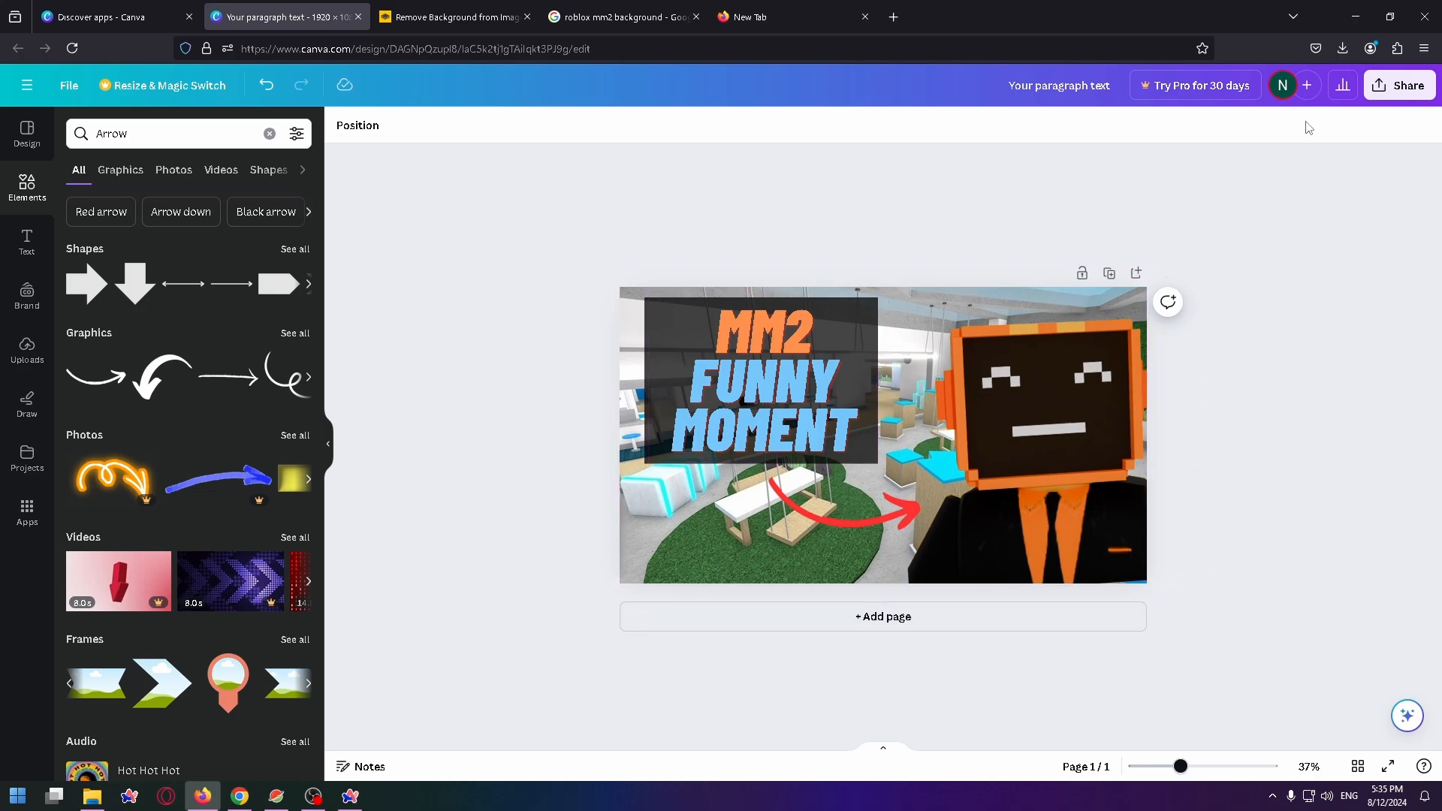
Step: Download the thumbnail from the Share menu as a PNG file
{"action": "left_click", "coordinate": [1398, 85]}
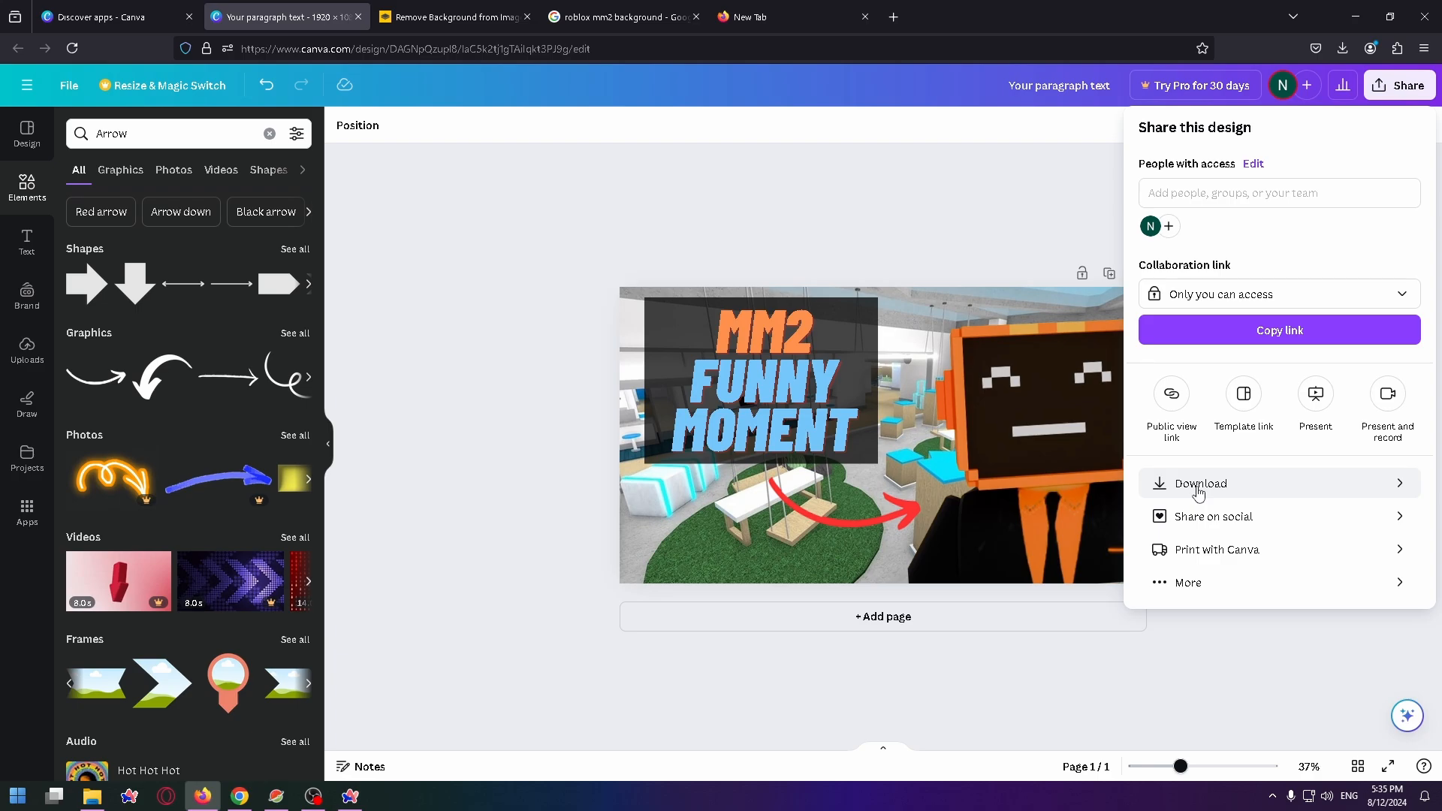
{"action": "left_click", "coordinate": [1200, 482]}
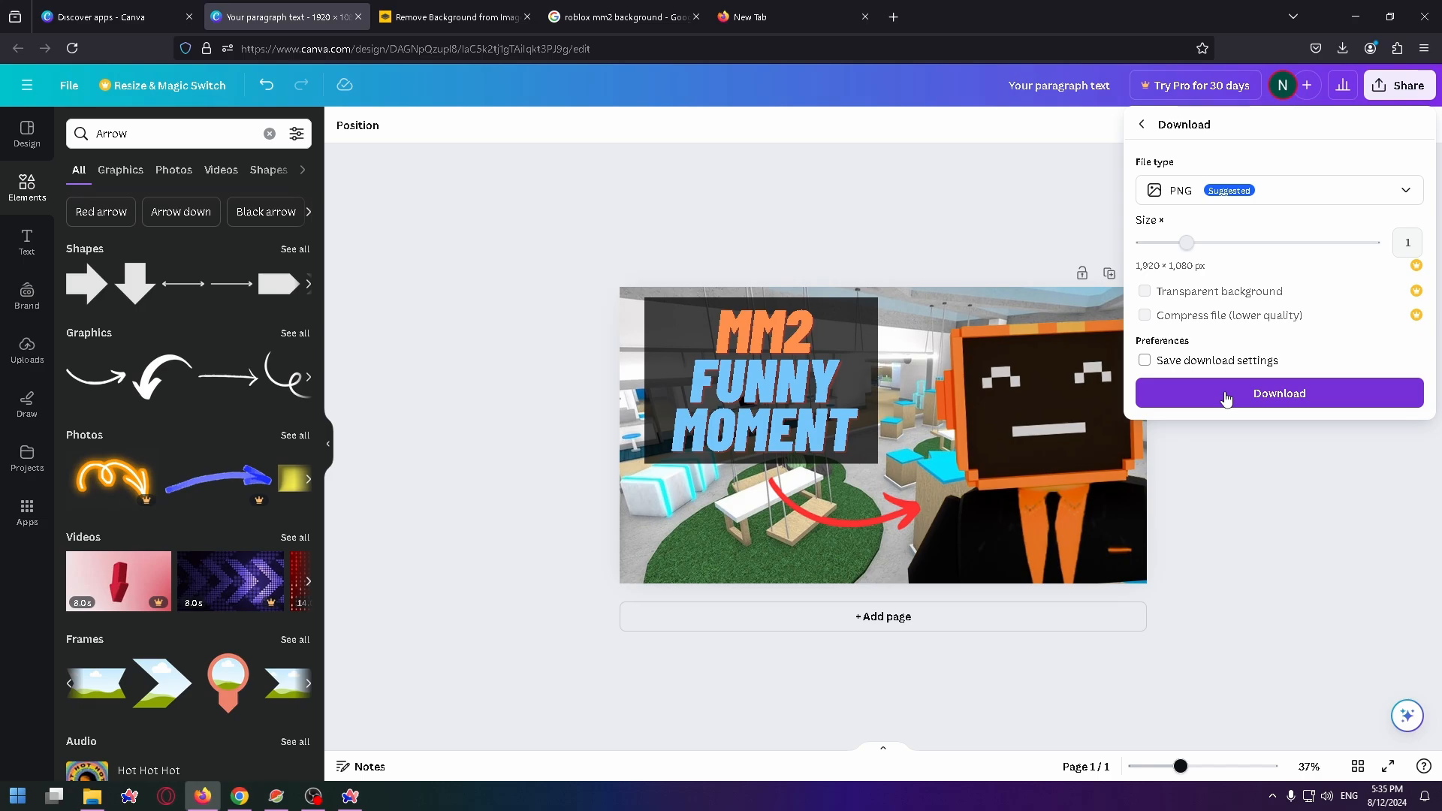
{"action": "left_click", "coordinate": [1278, 393]}
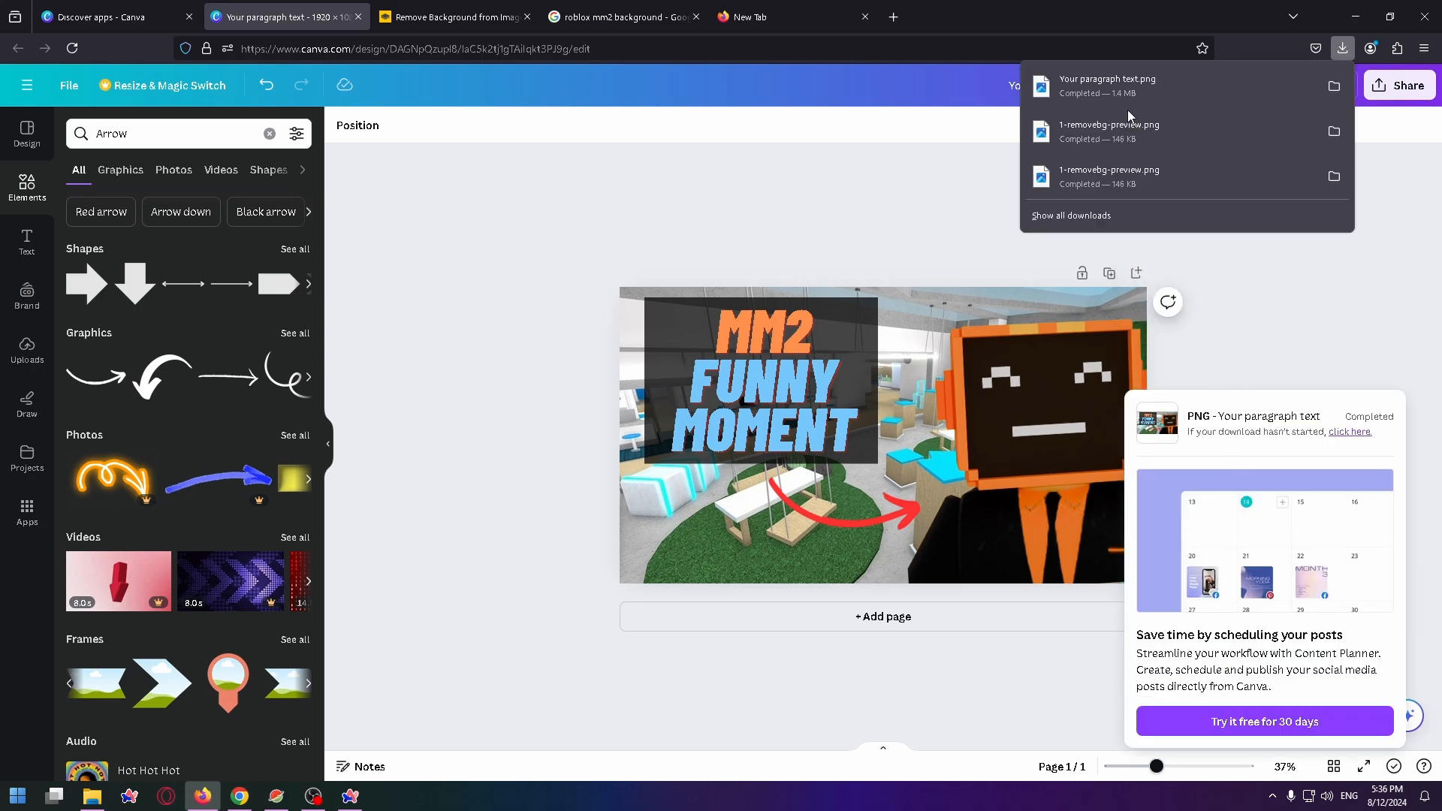